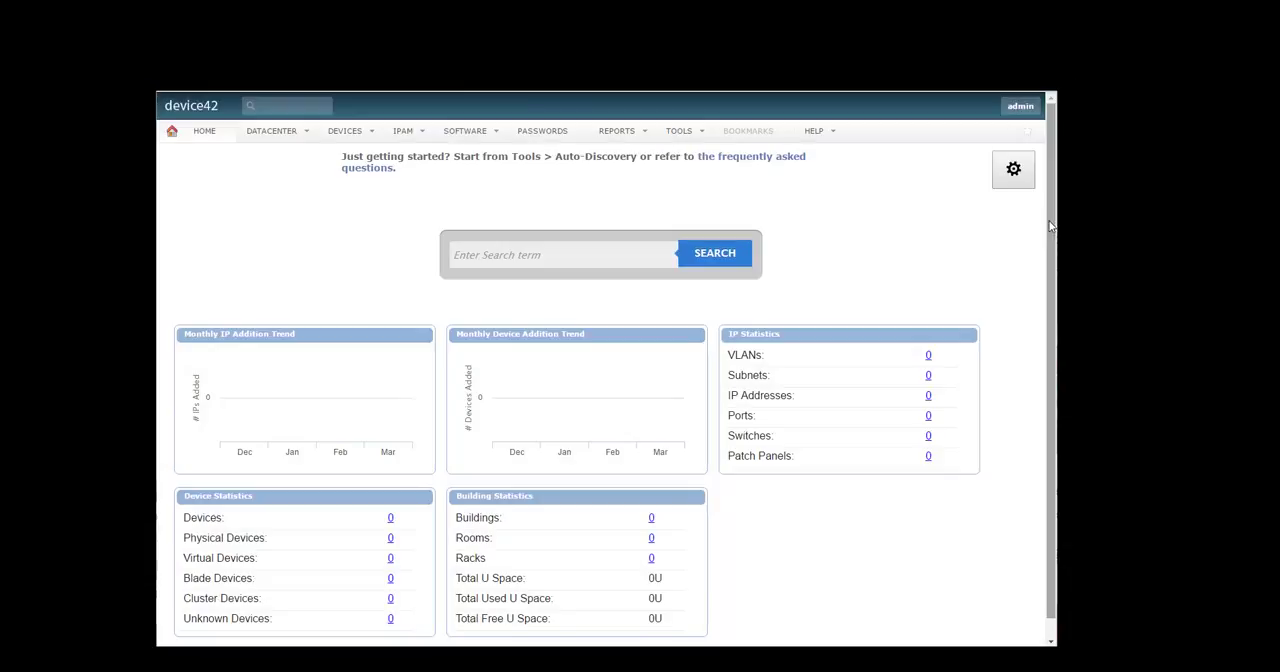
mouse_move(888, 271)
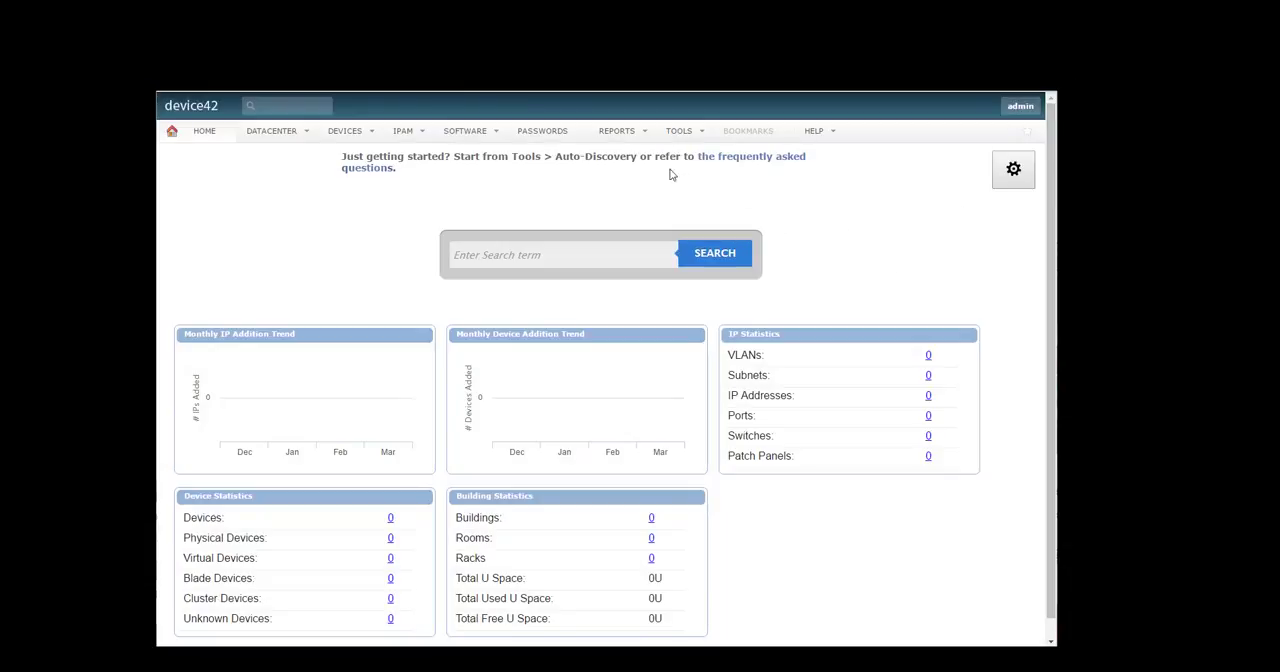
From the home dashboard, open the Devices menu to show the asset categories list
click(344, 130)
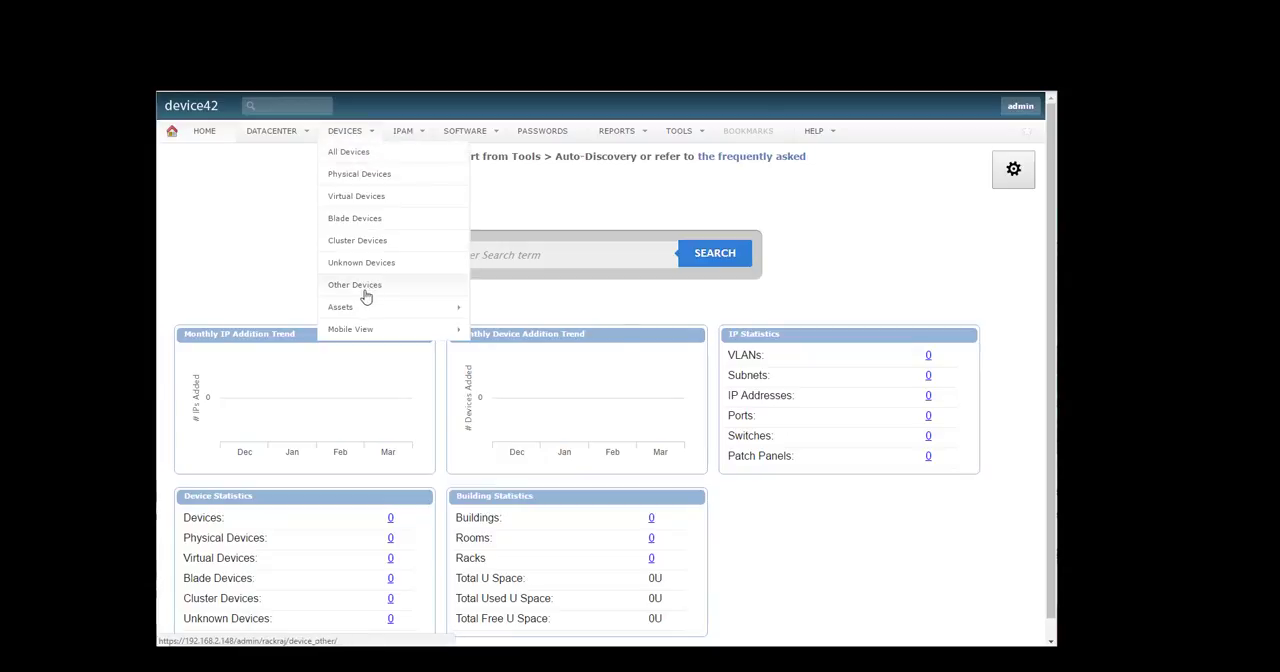
mouse_move(370, 315)
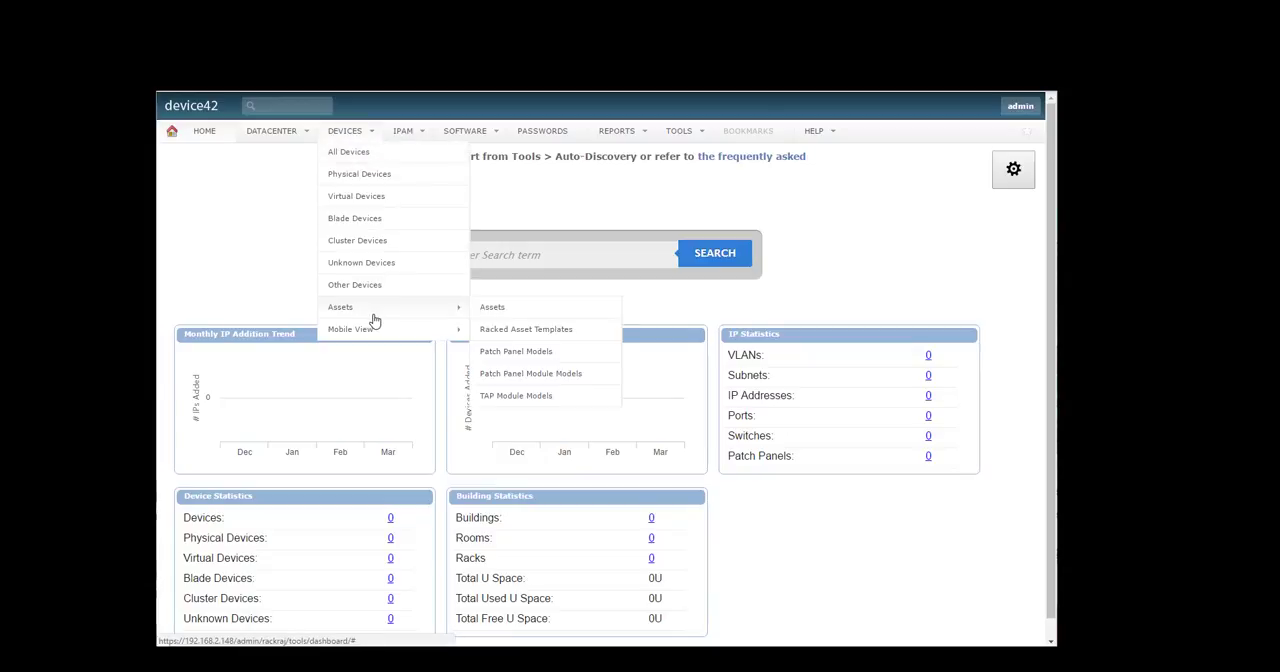
Add singular RJ45 patch panel models Panel A (48 ports) and Panel B (24 ports)
click(516, 351)
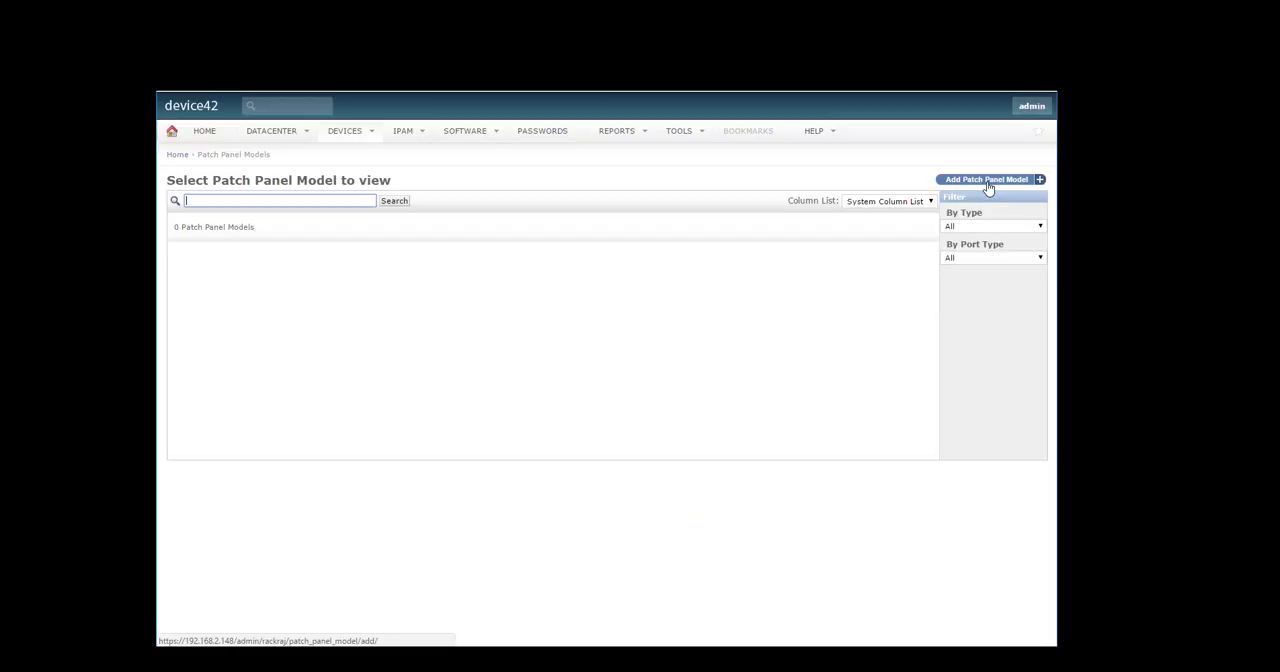
click(994, 179)
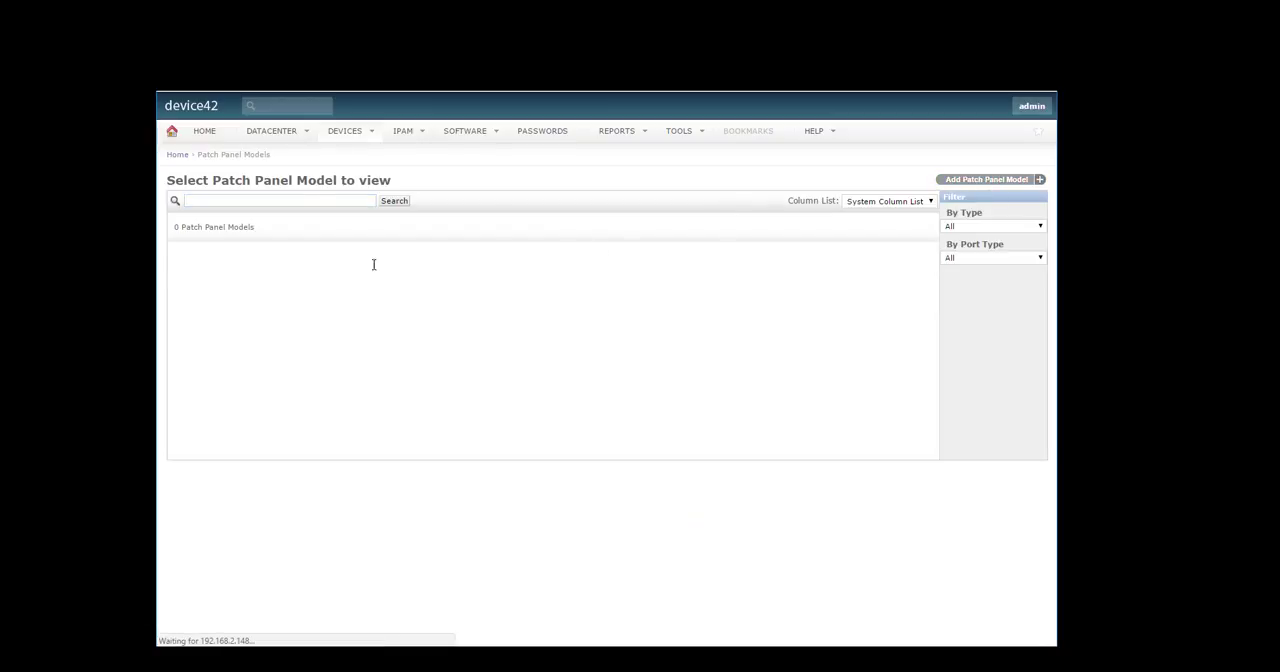
click(987, 179)
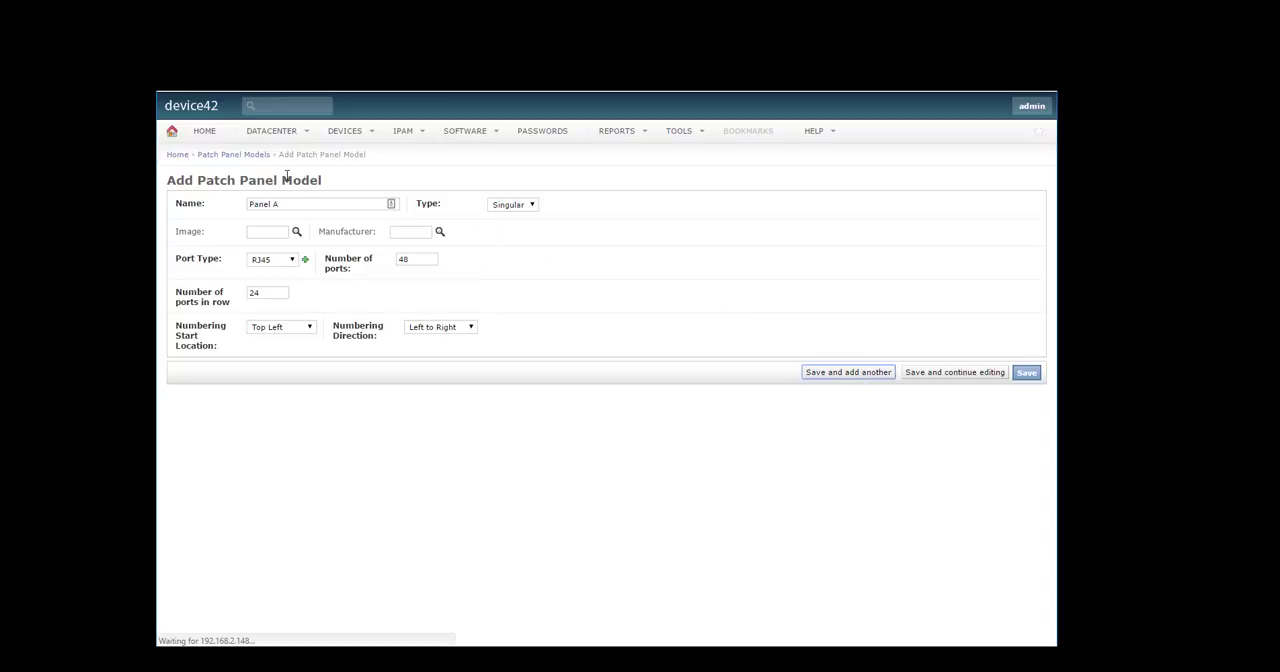
click(848, 372)
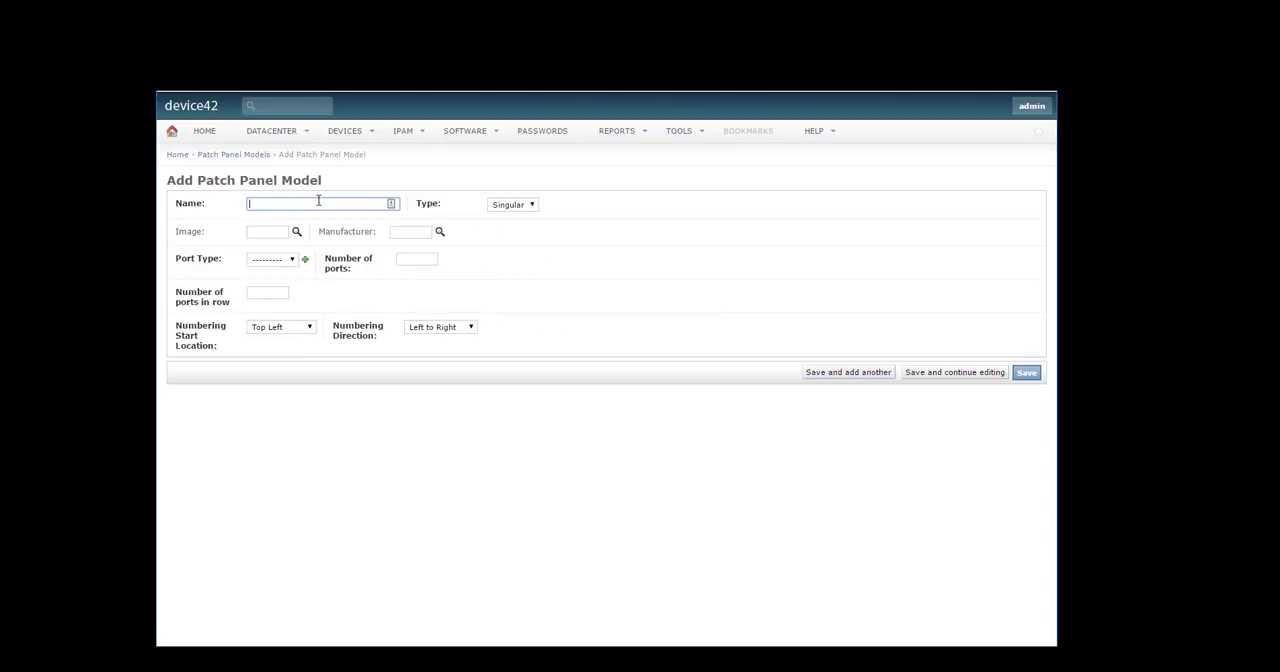
text(Panel B)
click(417, 259)
text(24)
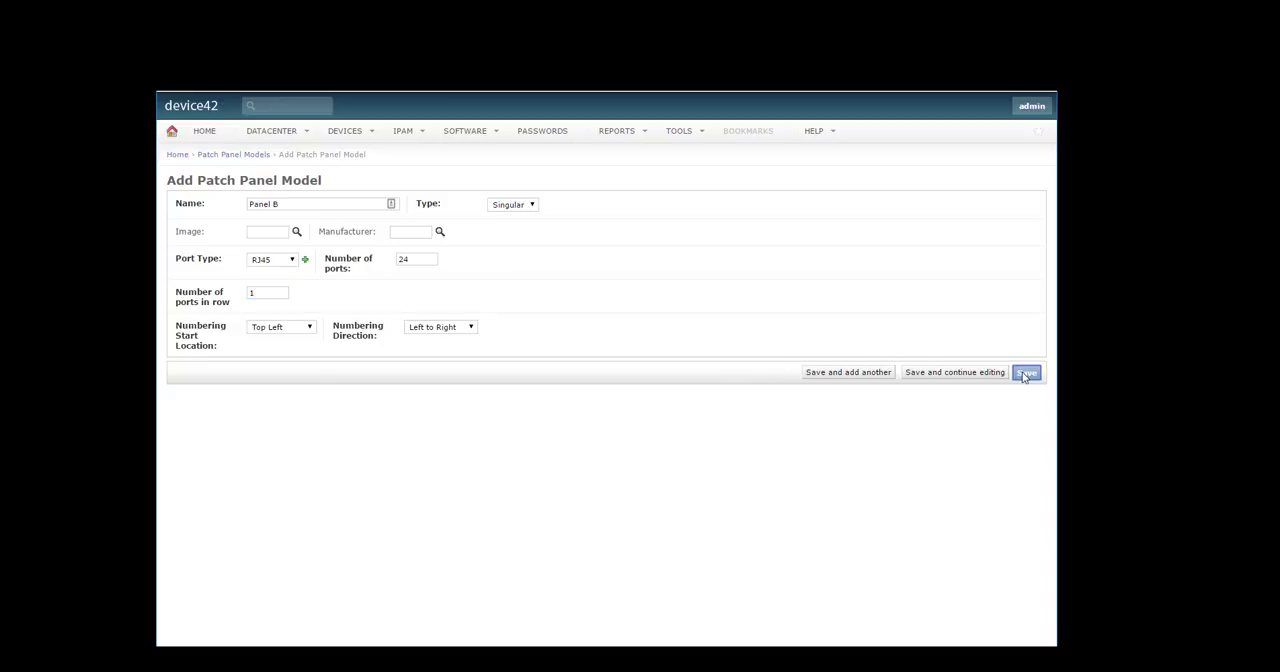
click(1028, 372)
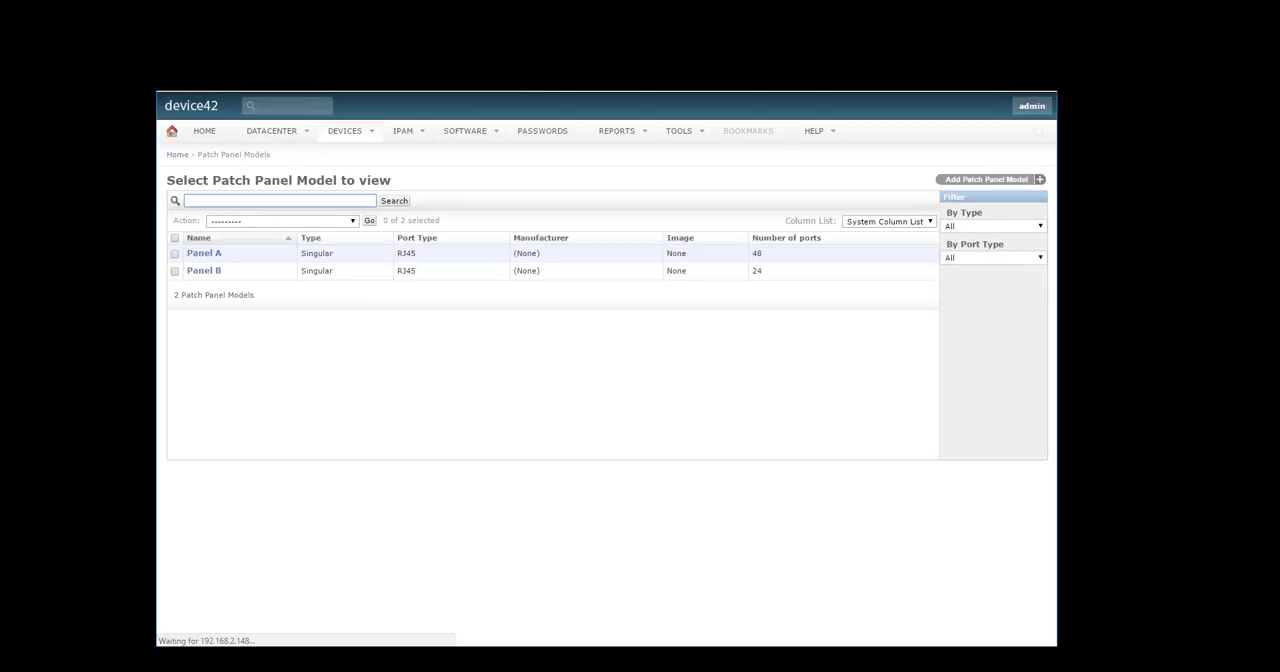
Add asset Patch Panel A, type Patch Panel, with rack info for Demo Rack
click(345, 130)
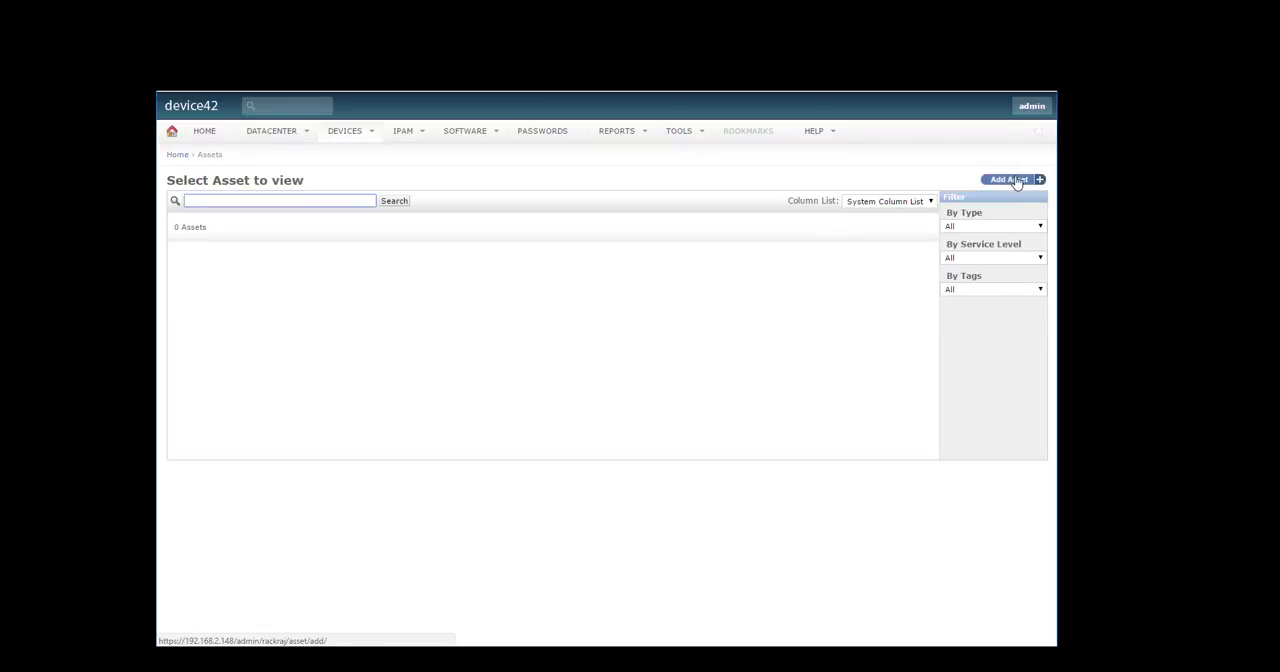
click(1009, 179)
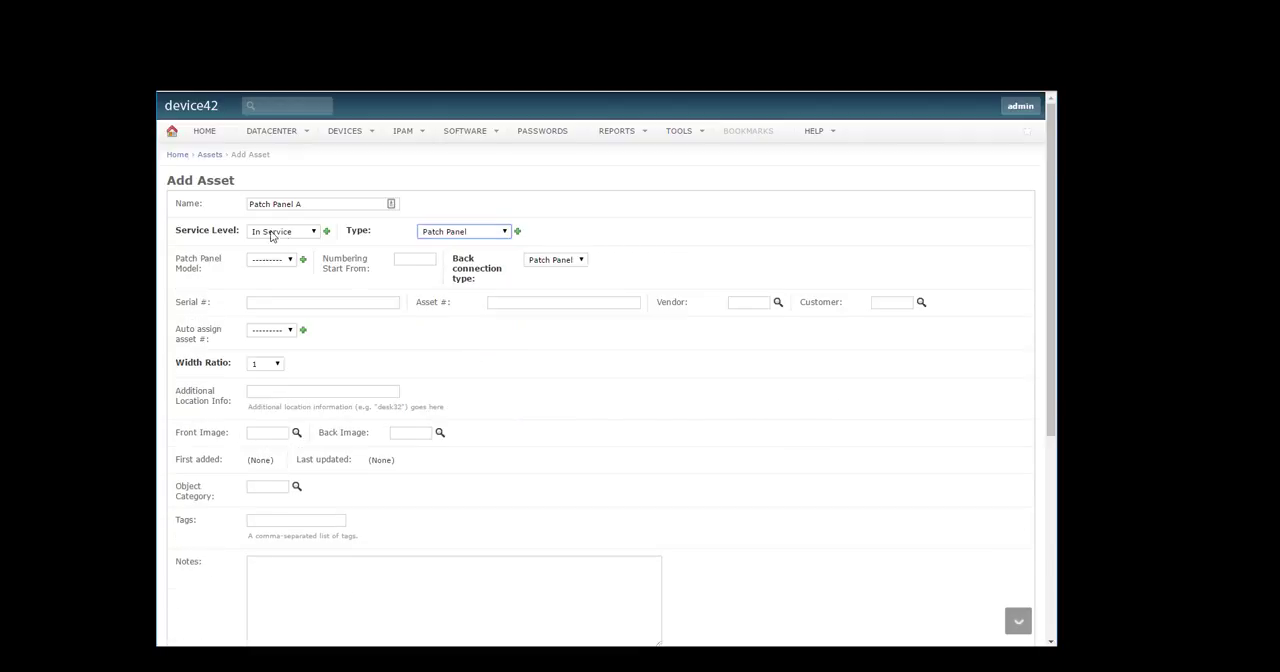
click(270, 259)
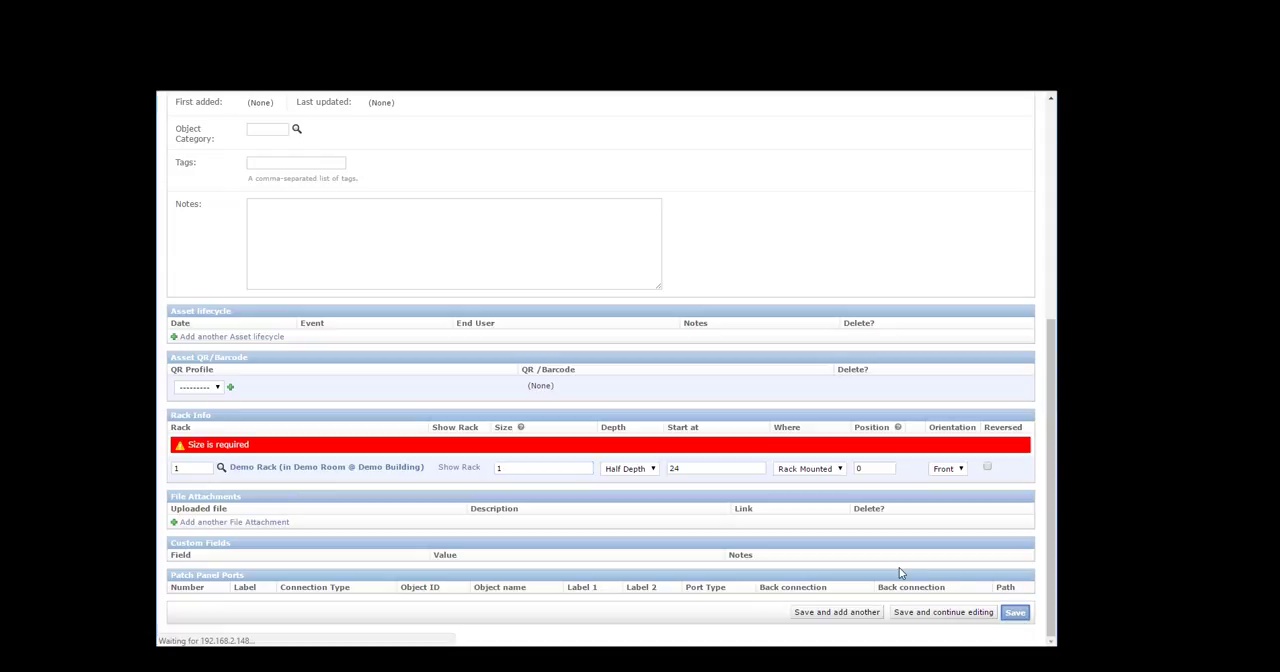
click(1015, 612)
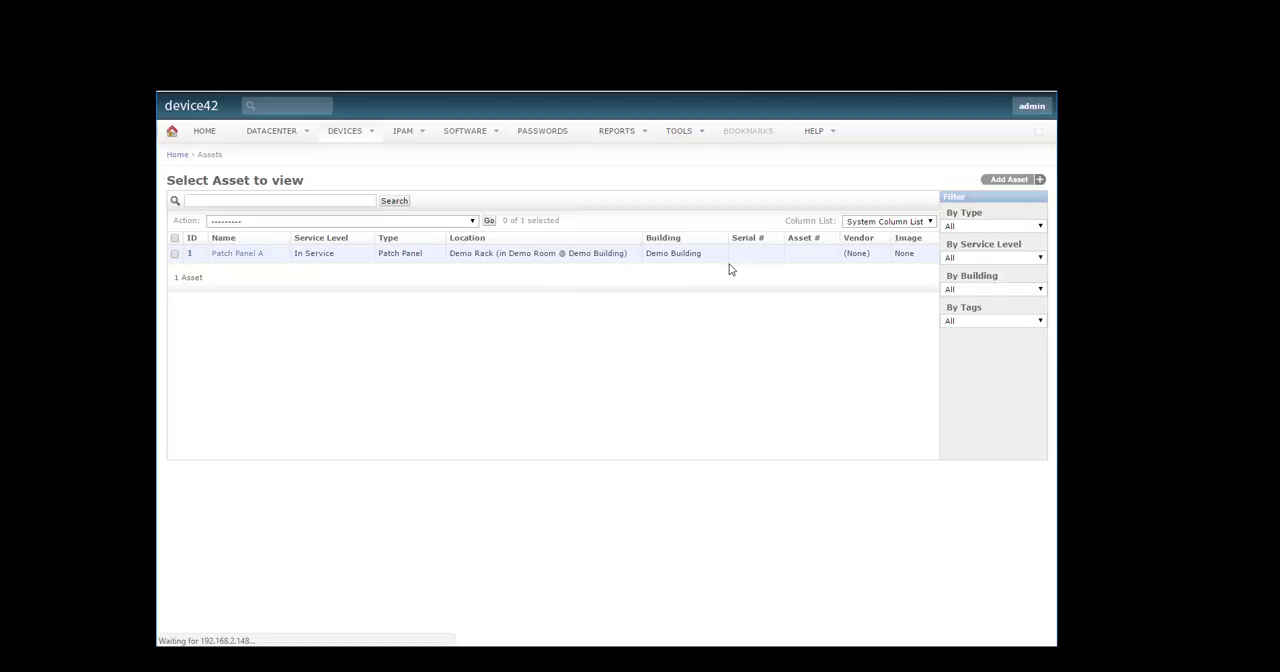
Add Patch Panel B as a Patch Panel: Demo Rack, size .5, start 42, Back, Reversed
click(1012, 179)
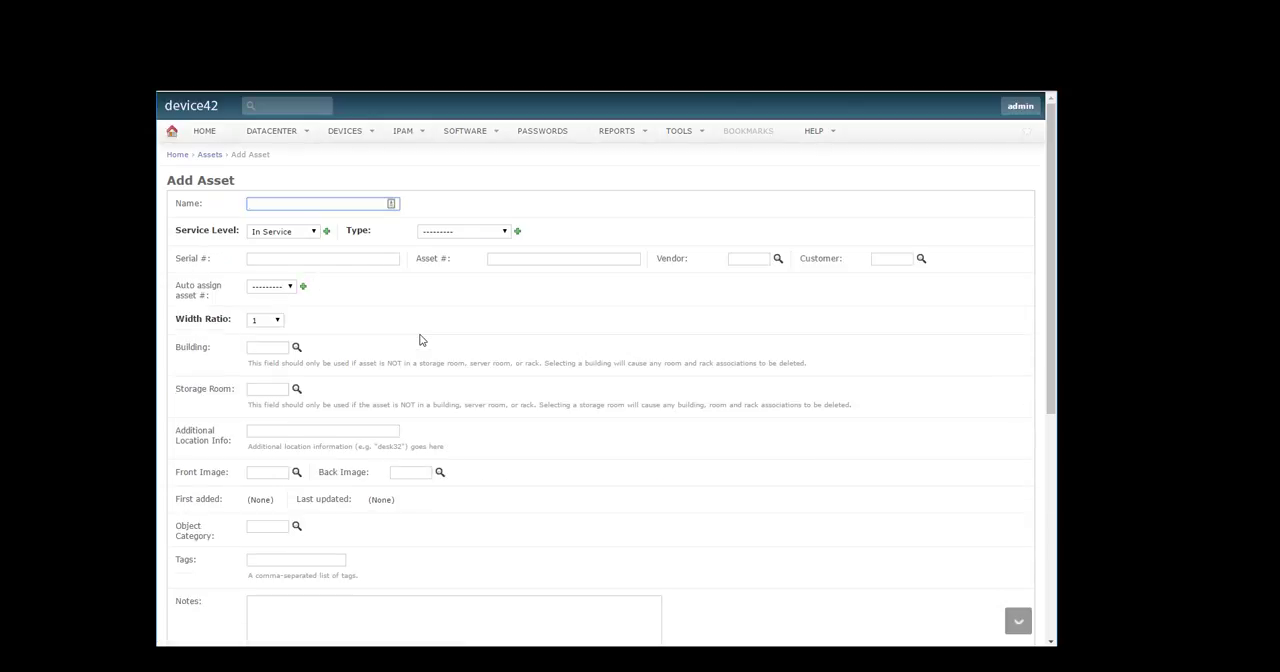
text(Patch Panel)
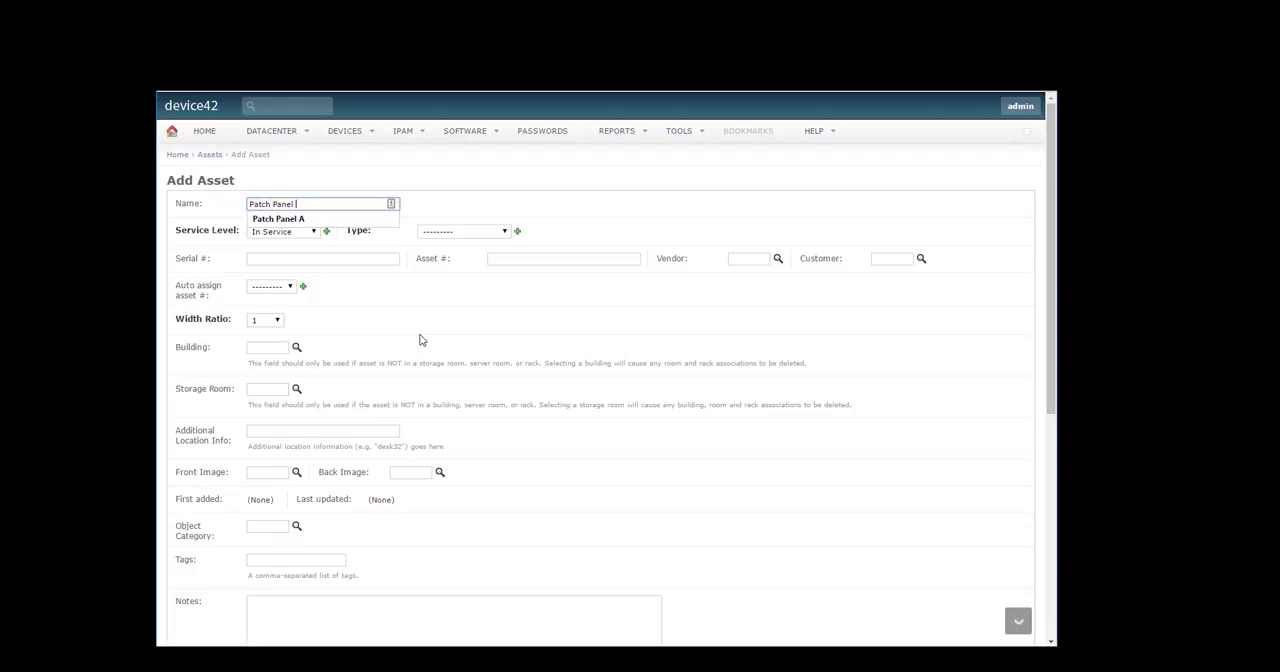
click(463, 231)
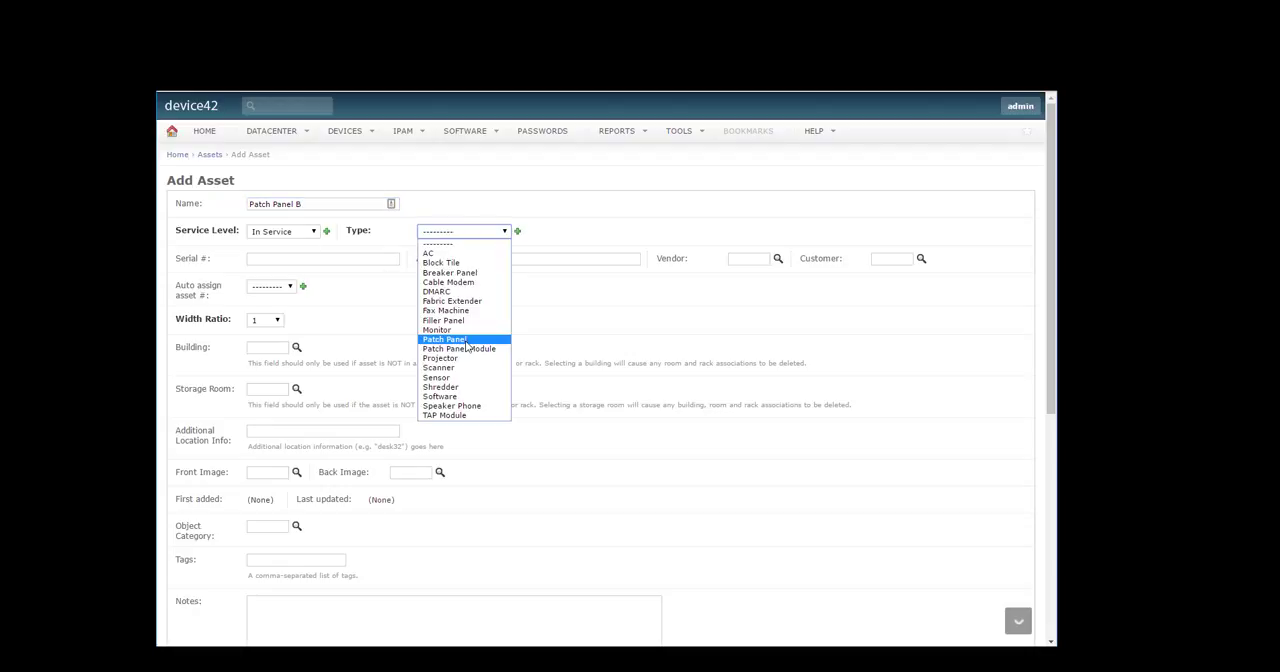
mouse_move(463, 377)
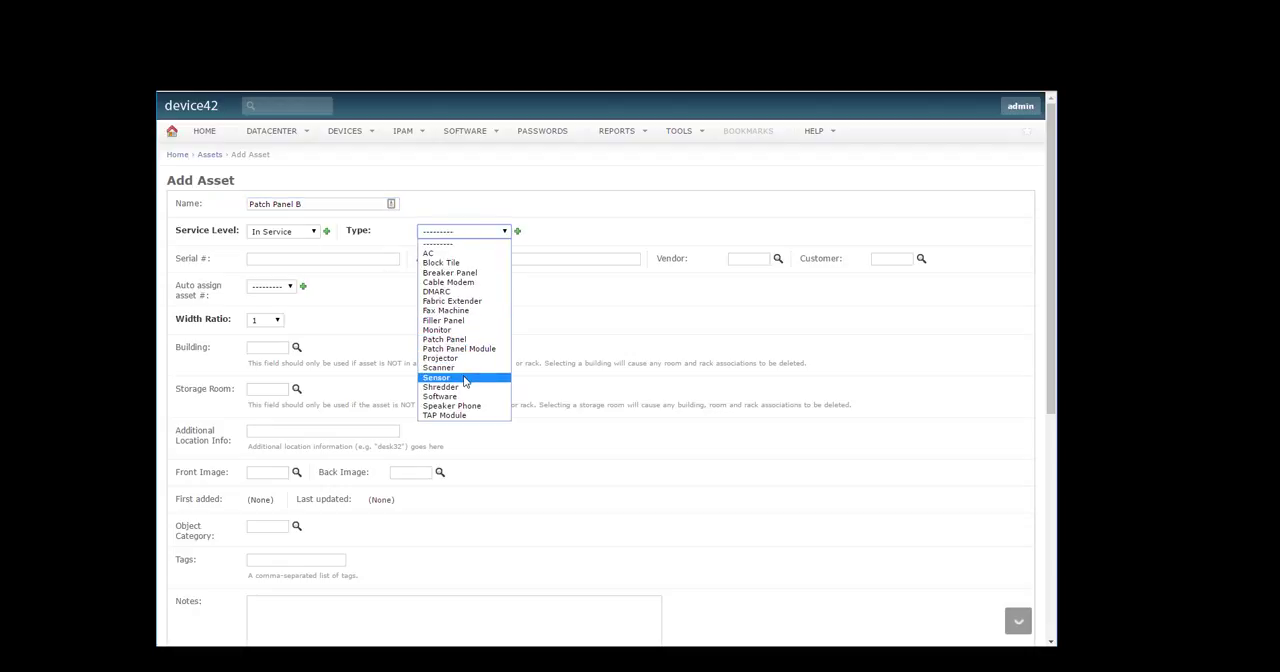
mouse_move(444, 339)
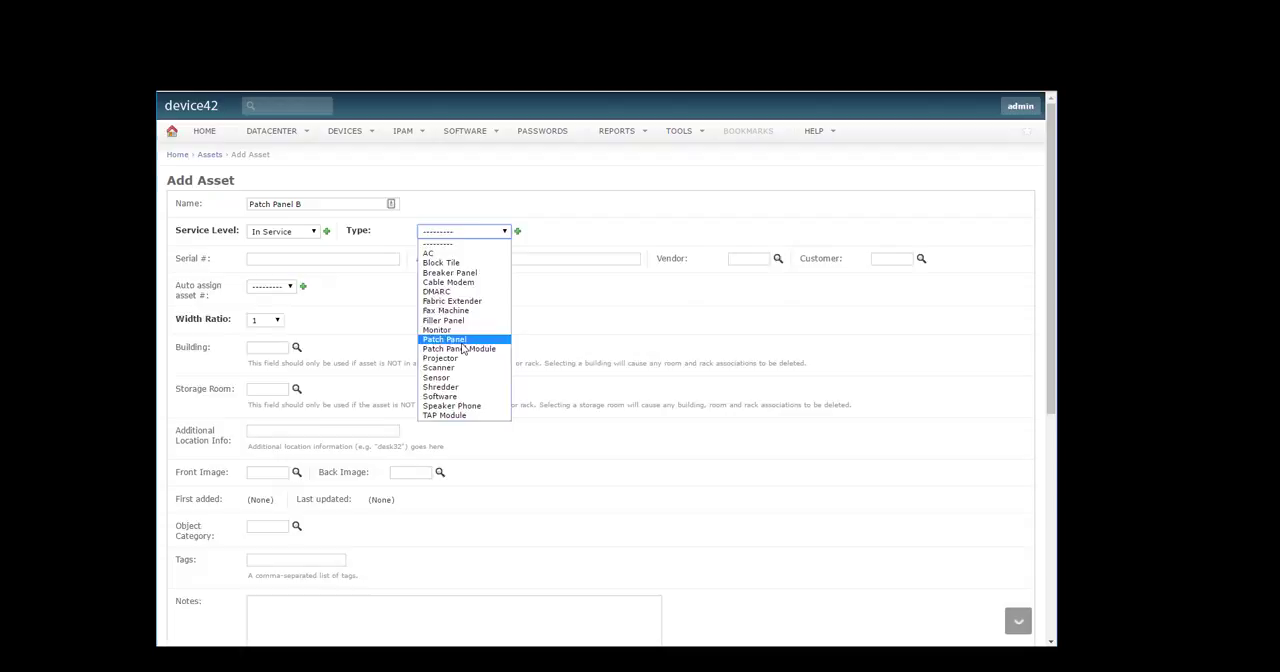
click(443, 339)
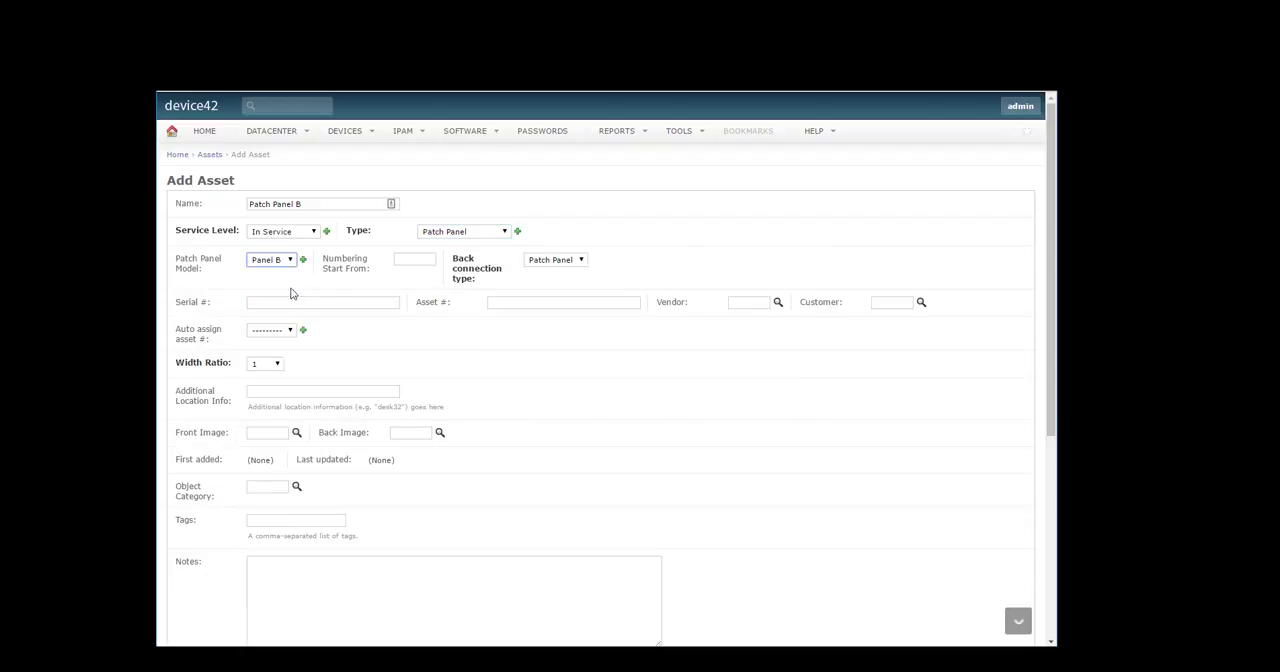
scroll(down, 3)
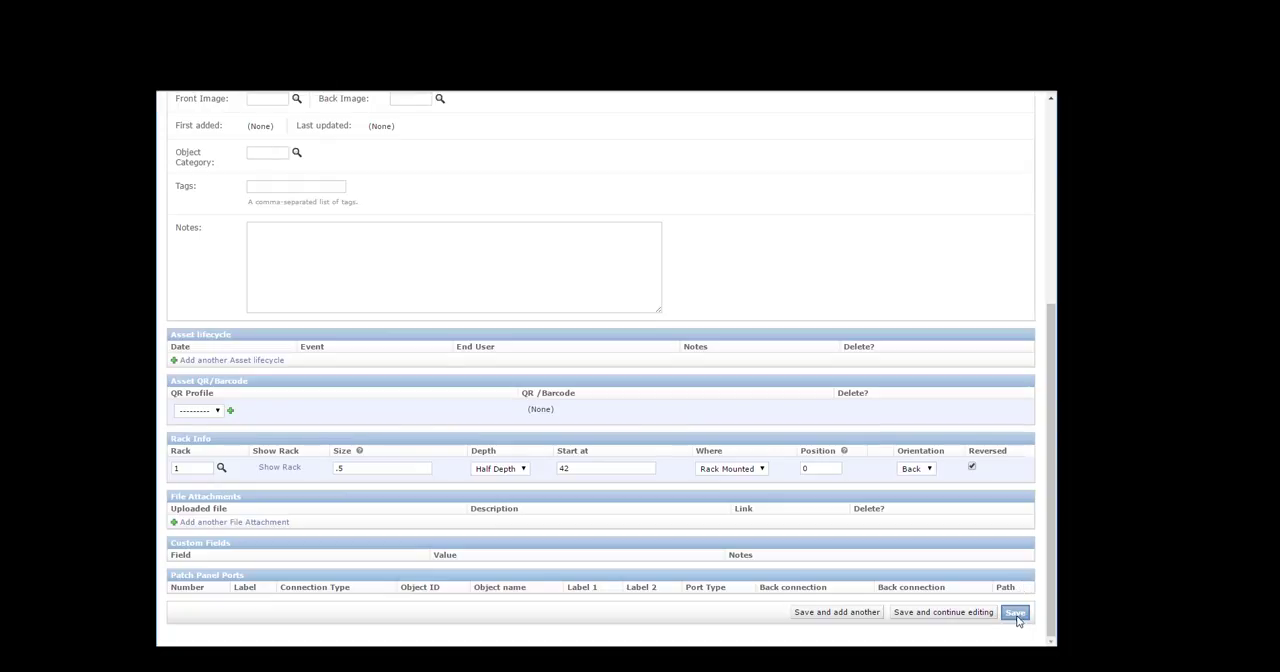
click(1019, 613)
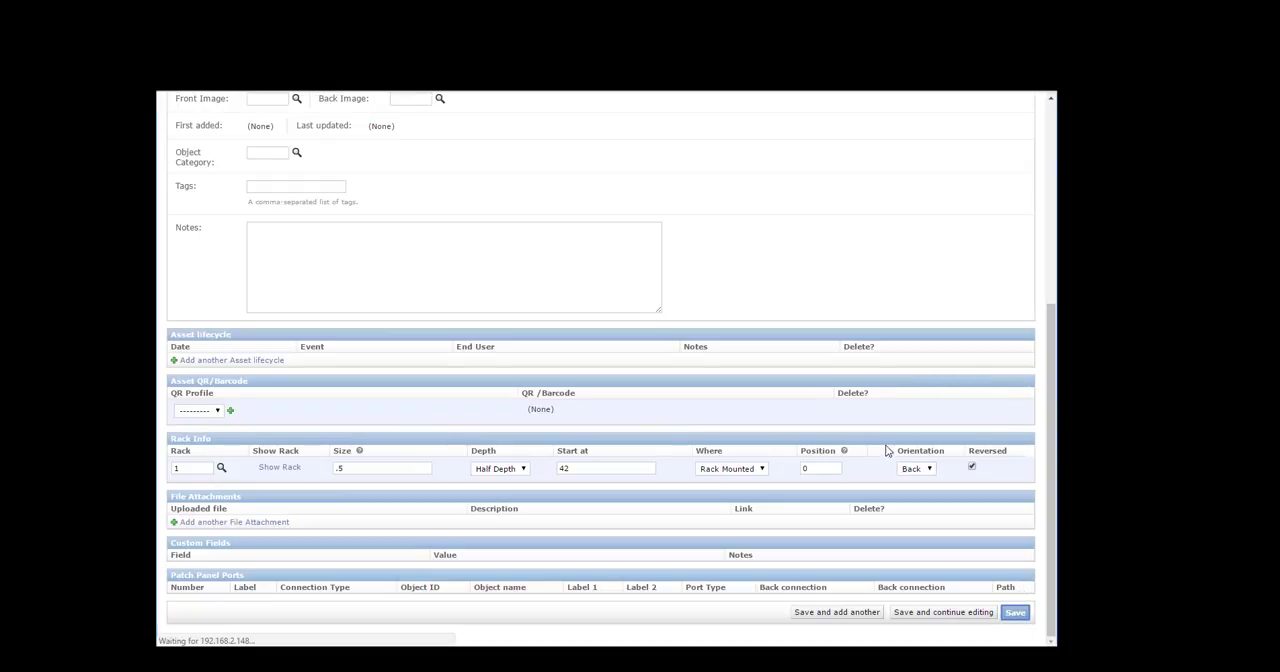
click(1018, 612)
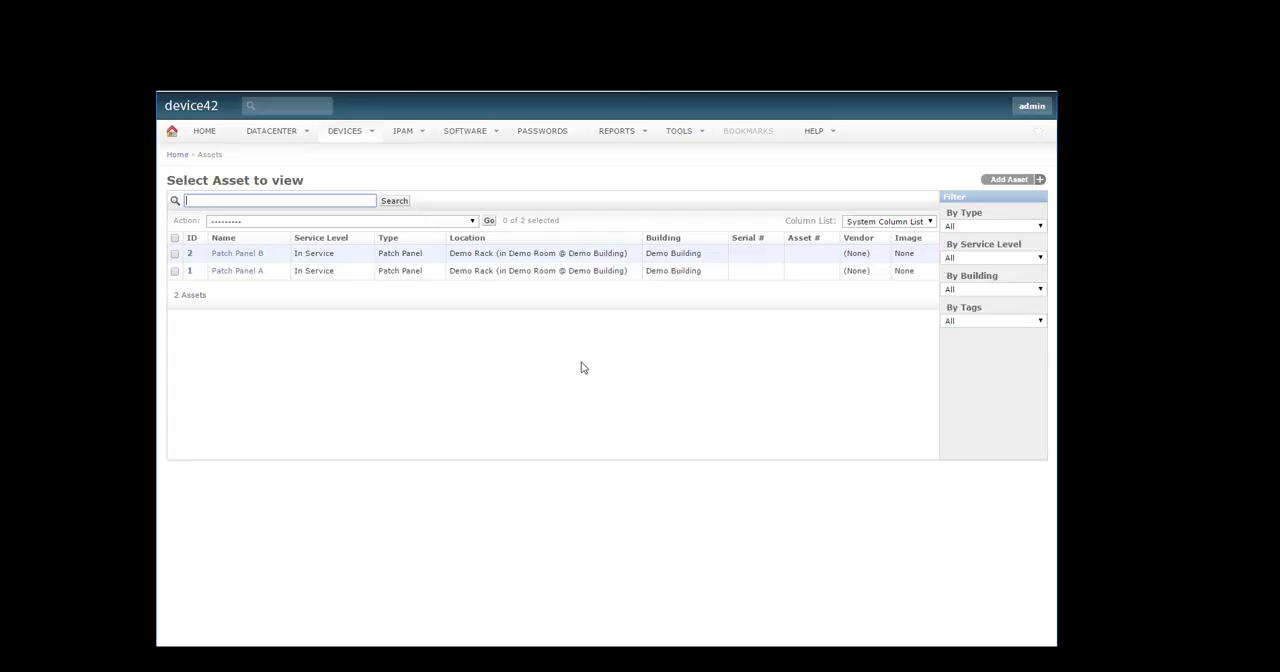
In Tools, open Patch panels back connectivity in bulk and select Patch Panel B as second panel
click(678, 130)
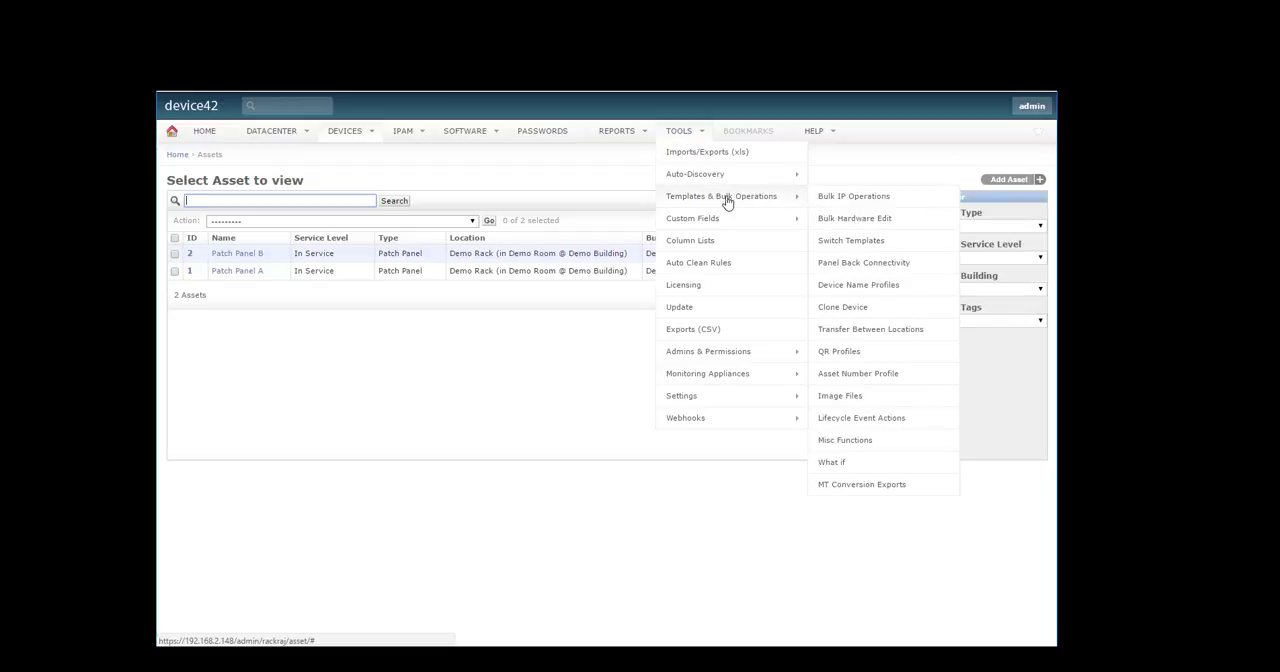
mouse_move(868, 242)
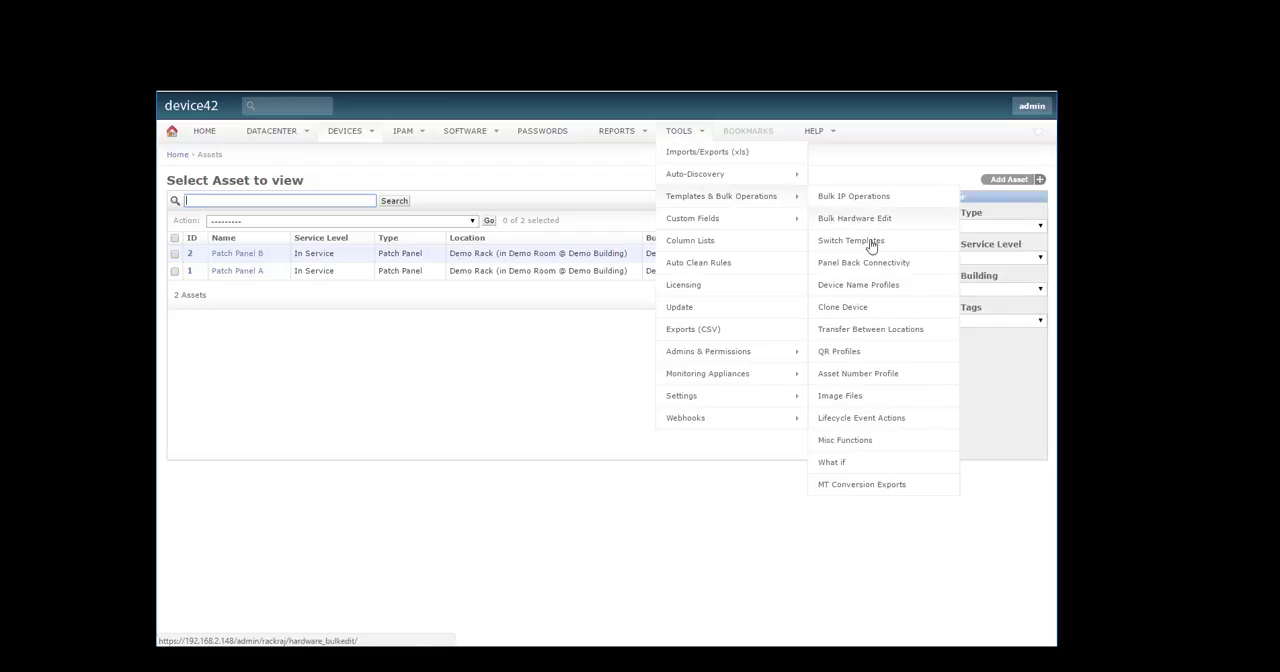
click(865, 262)
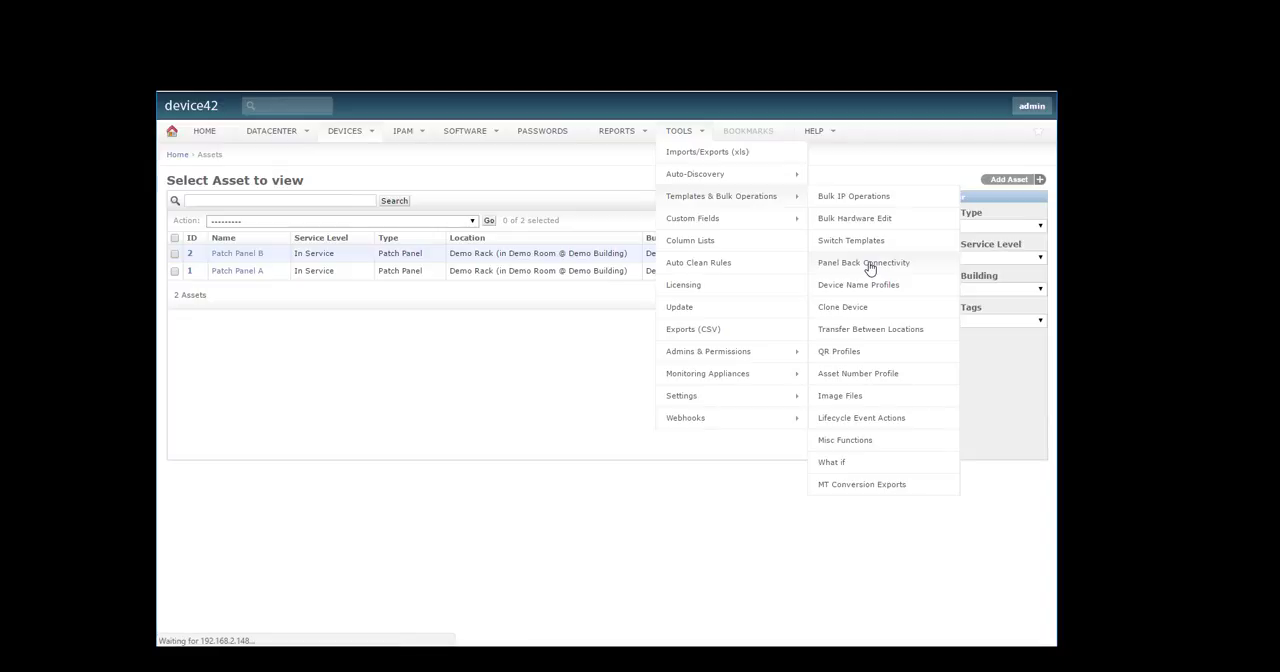
click(864, 262)
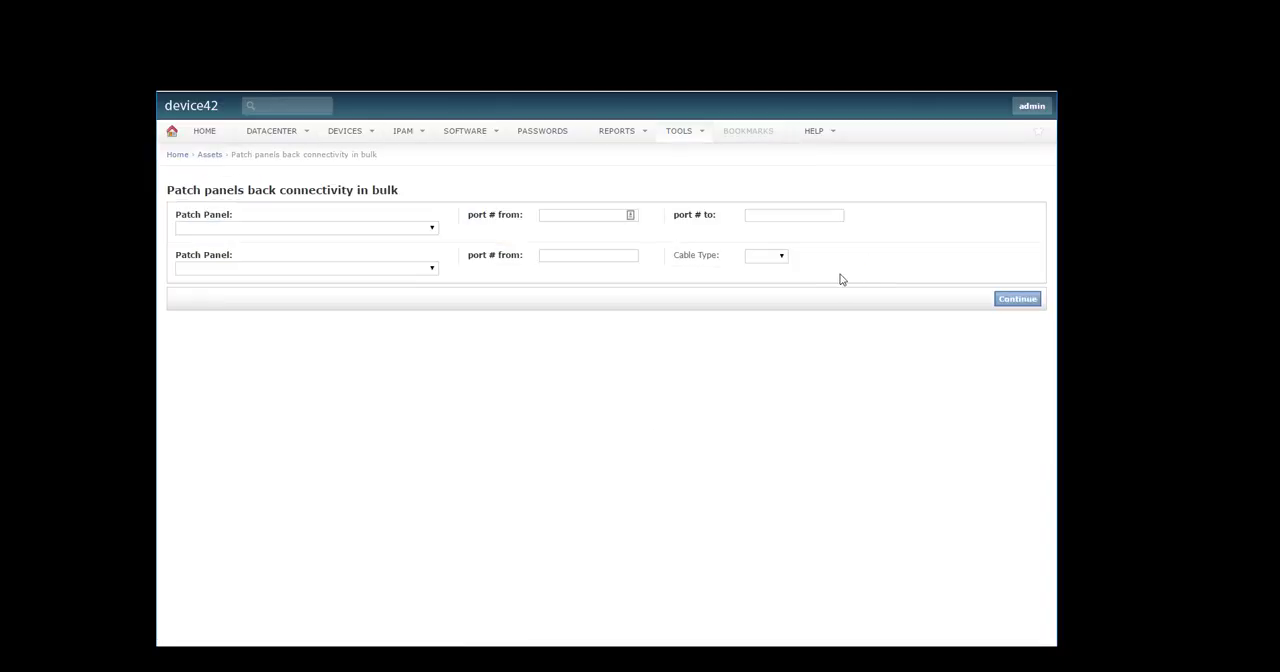
click(303, 267)
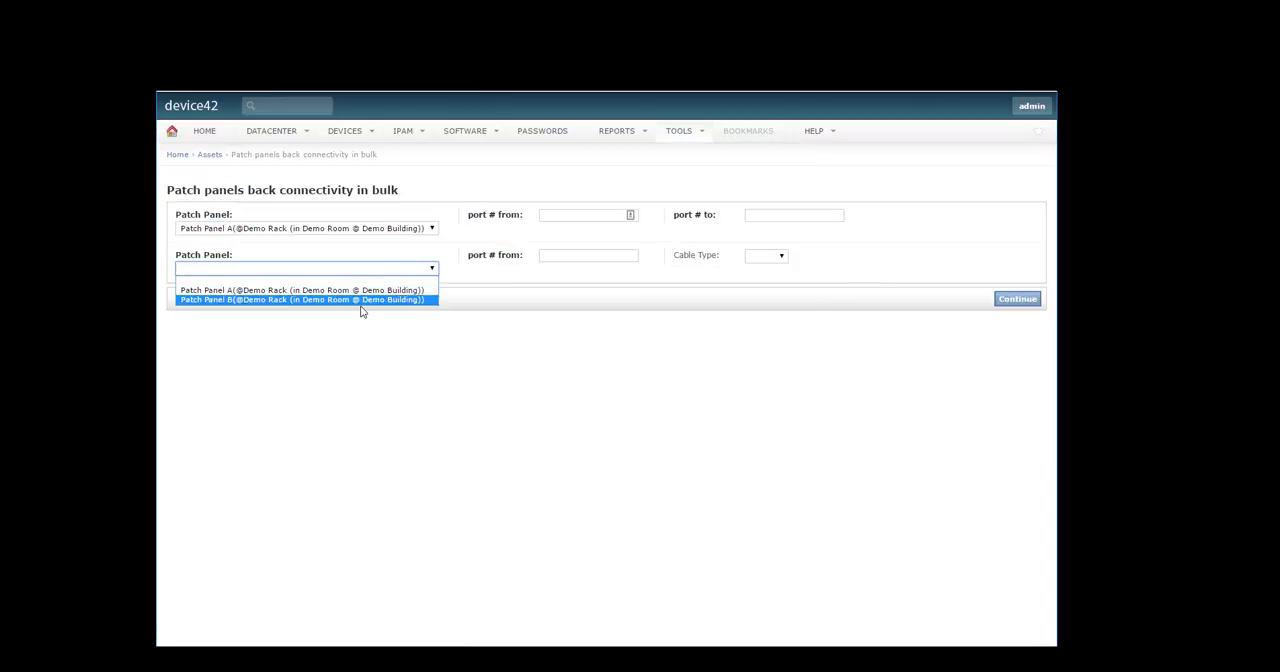
click(300, 300)
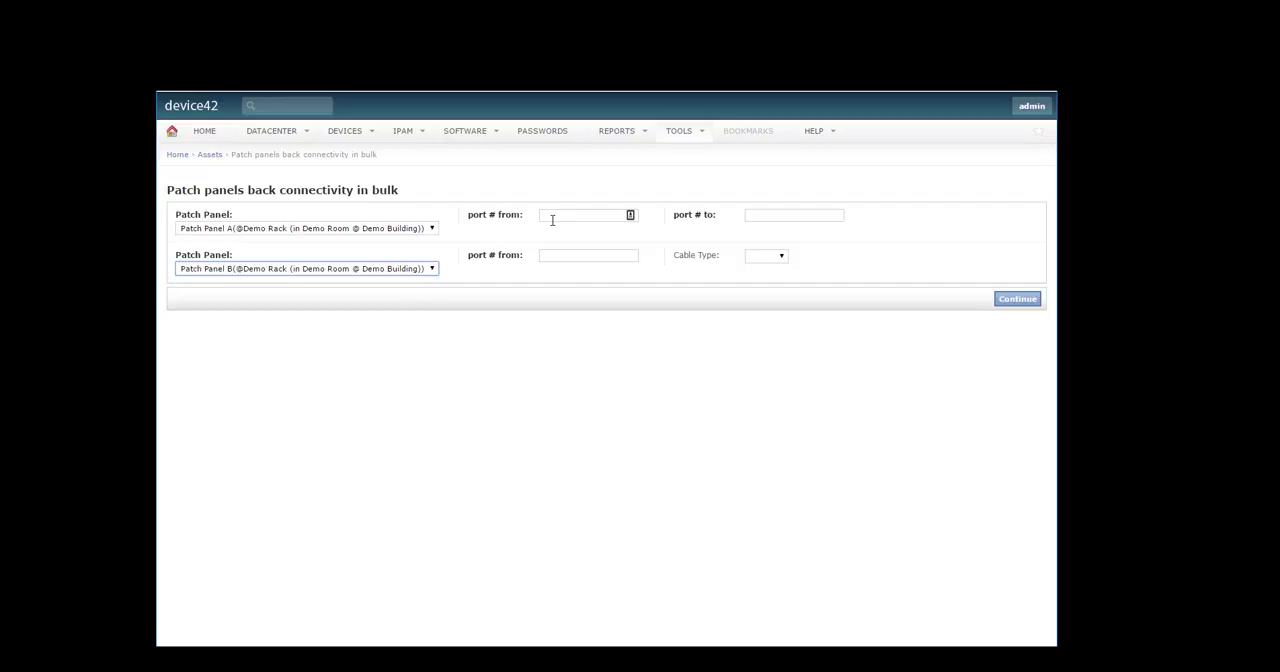
Set ports 1 to 24 starting at 1 with cat 6e cable, and continue
click(588, 214)
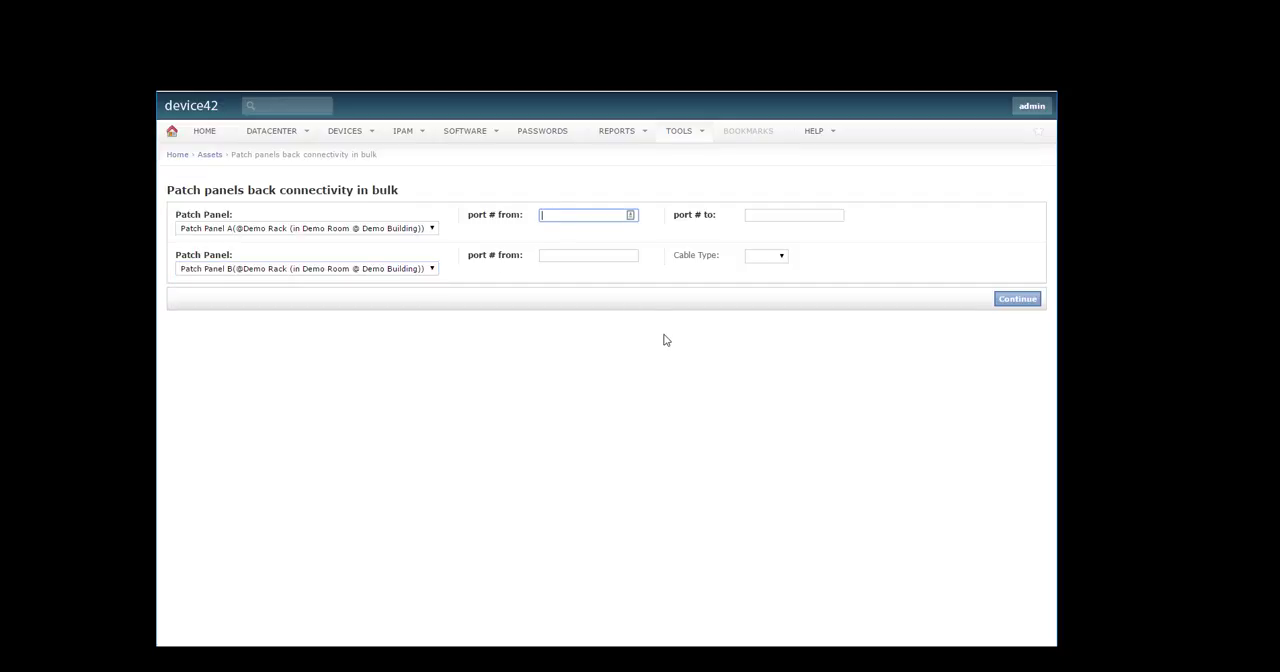
text(1)
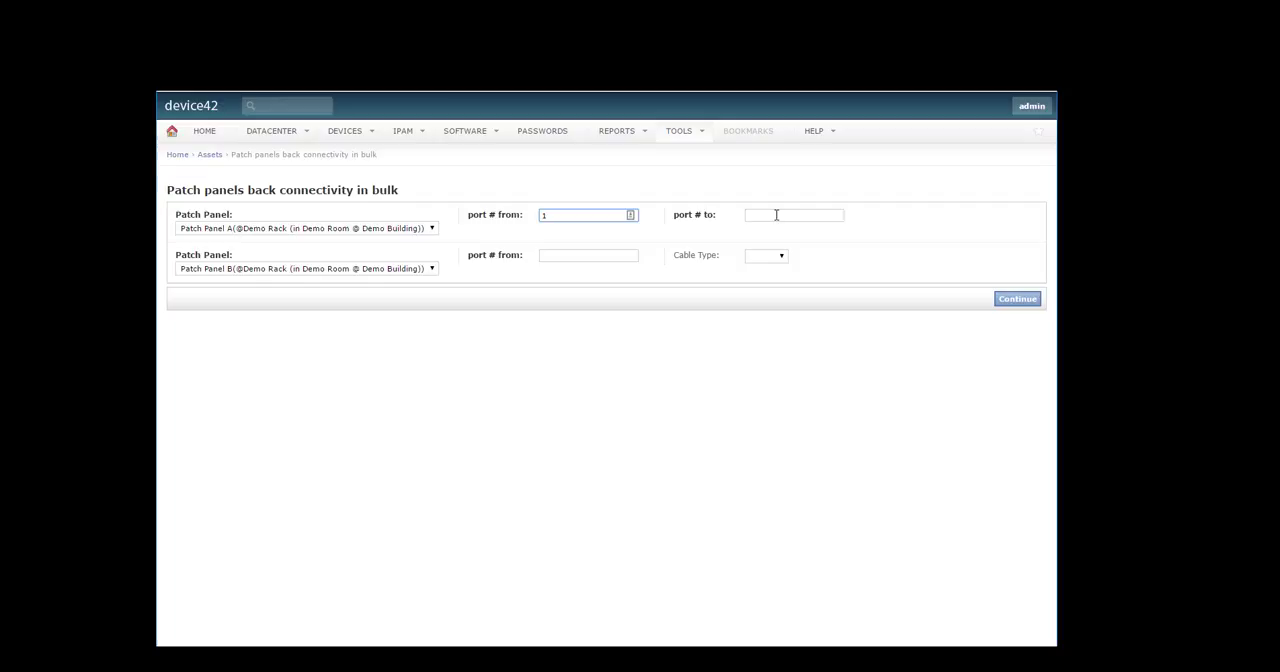
text(24)
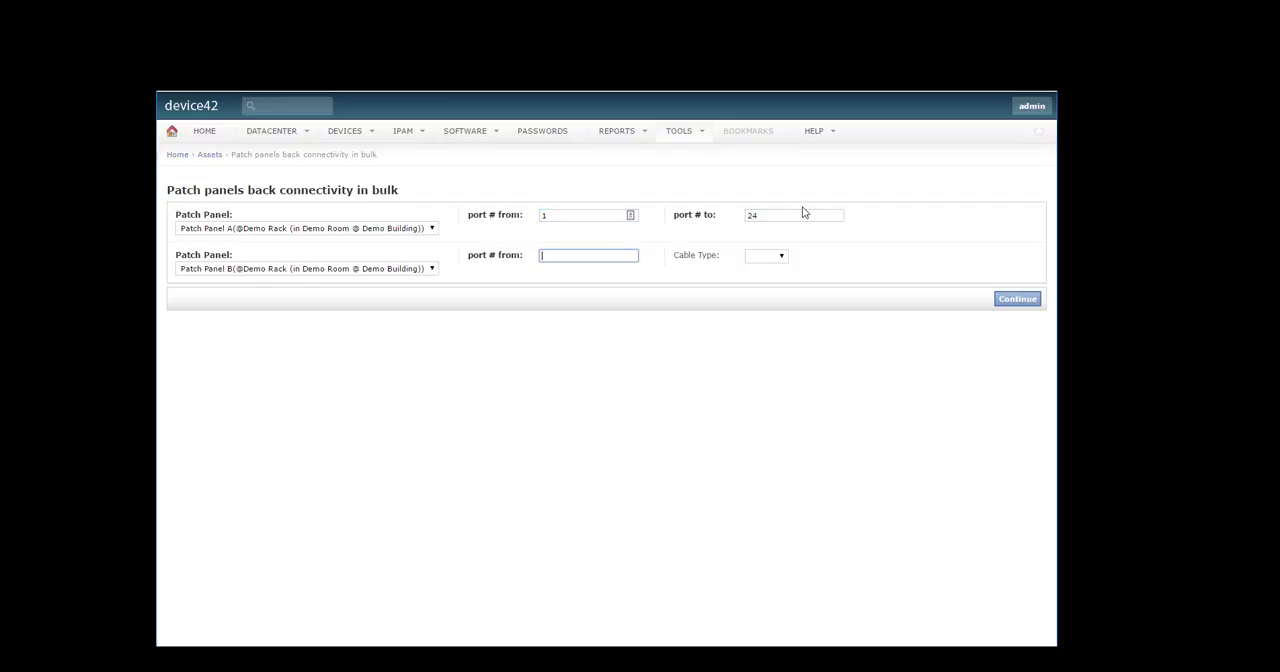
click(766, 255)
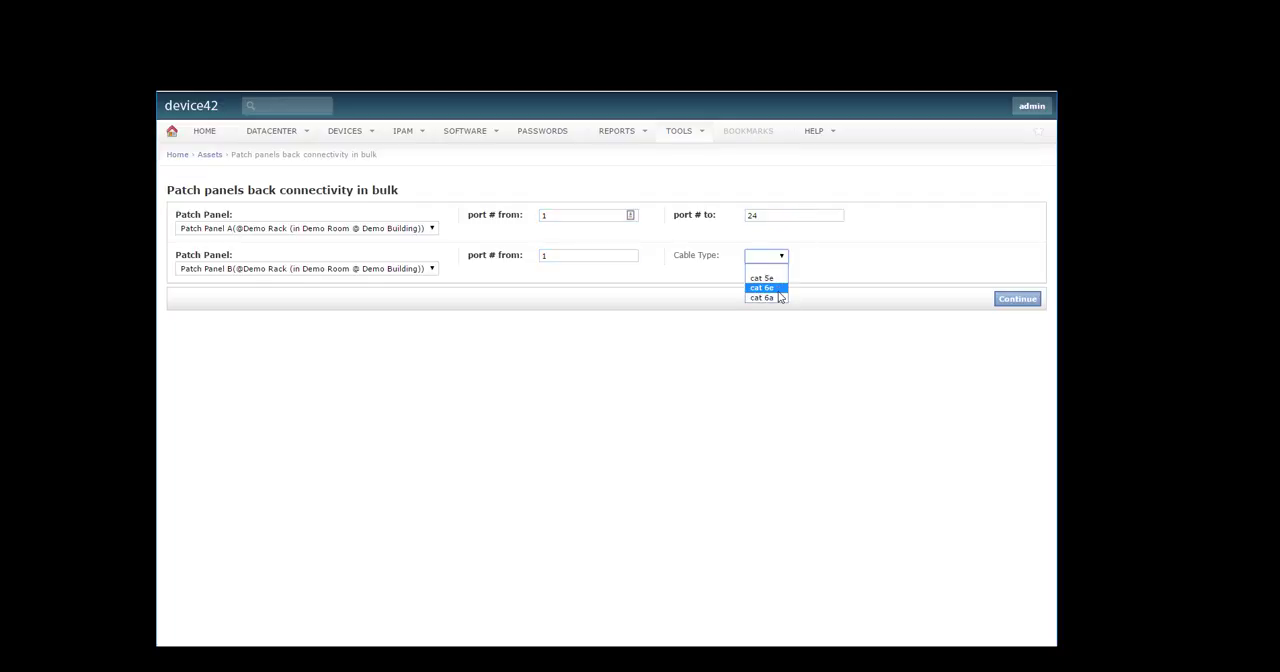
click(762, 287)
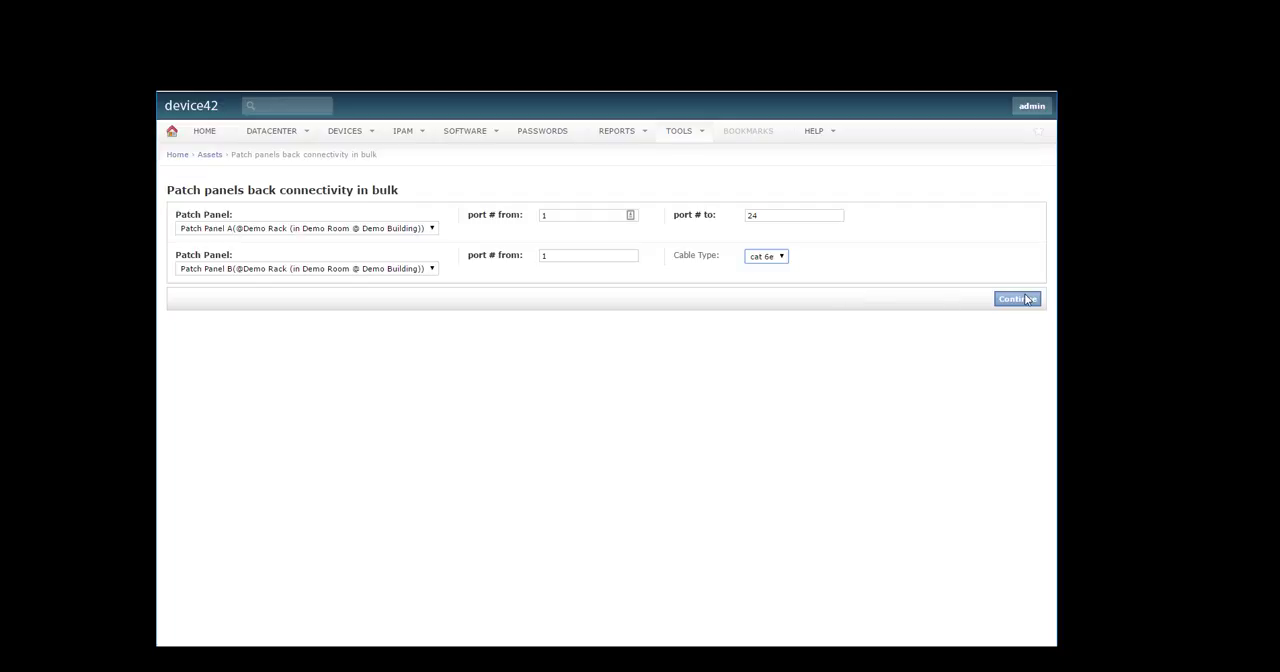
click(1016, 298)
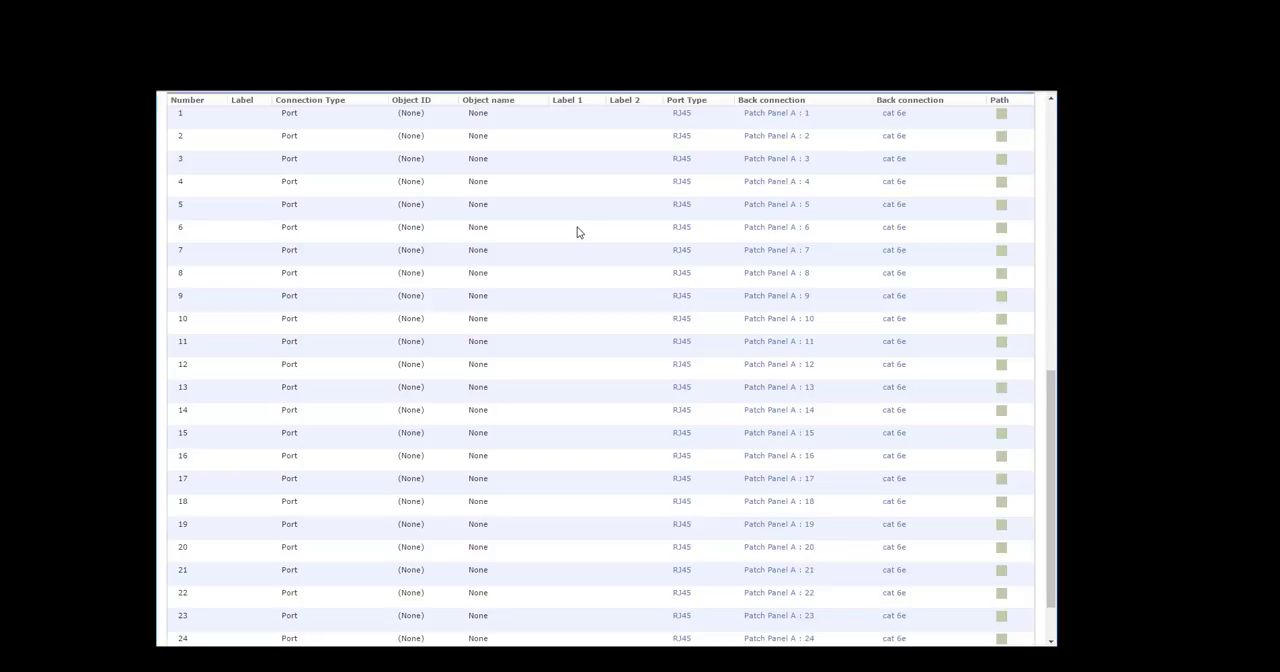
mouse_move(602, 294)
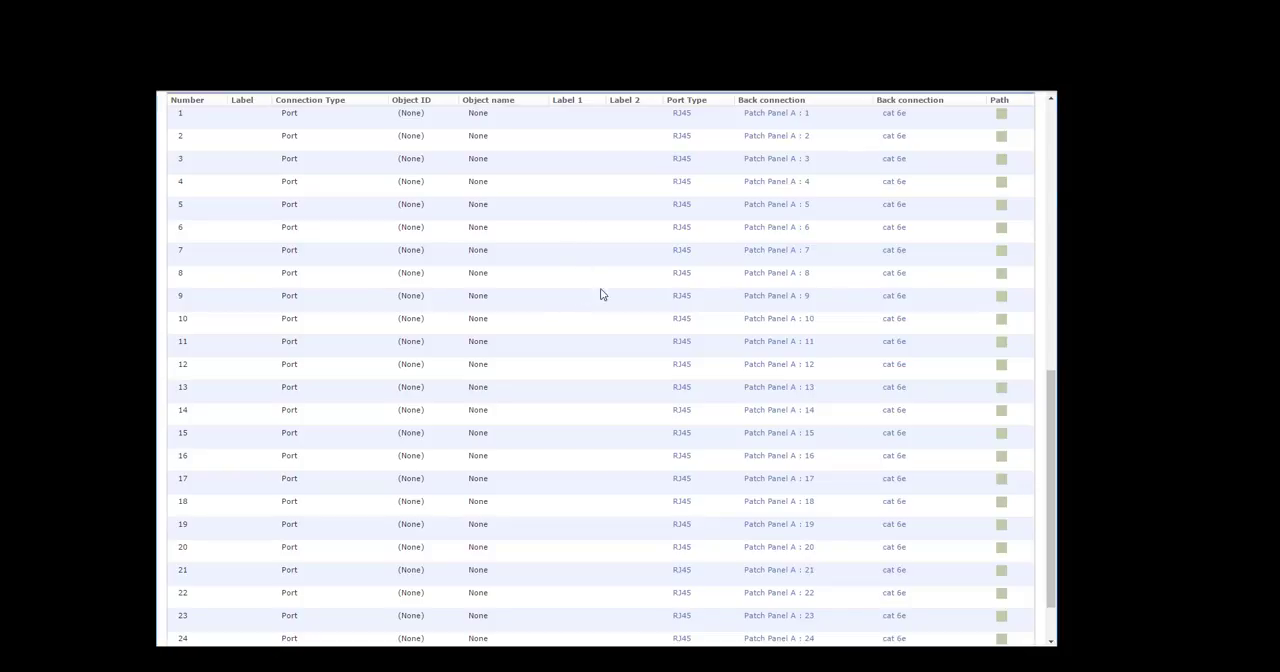
mouse_move(621, 330)
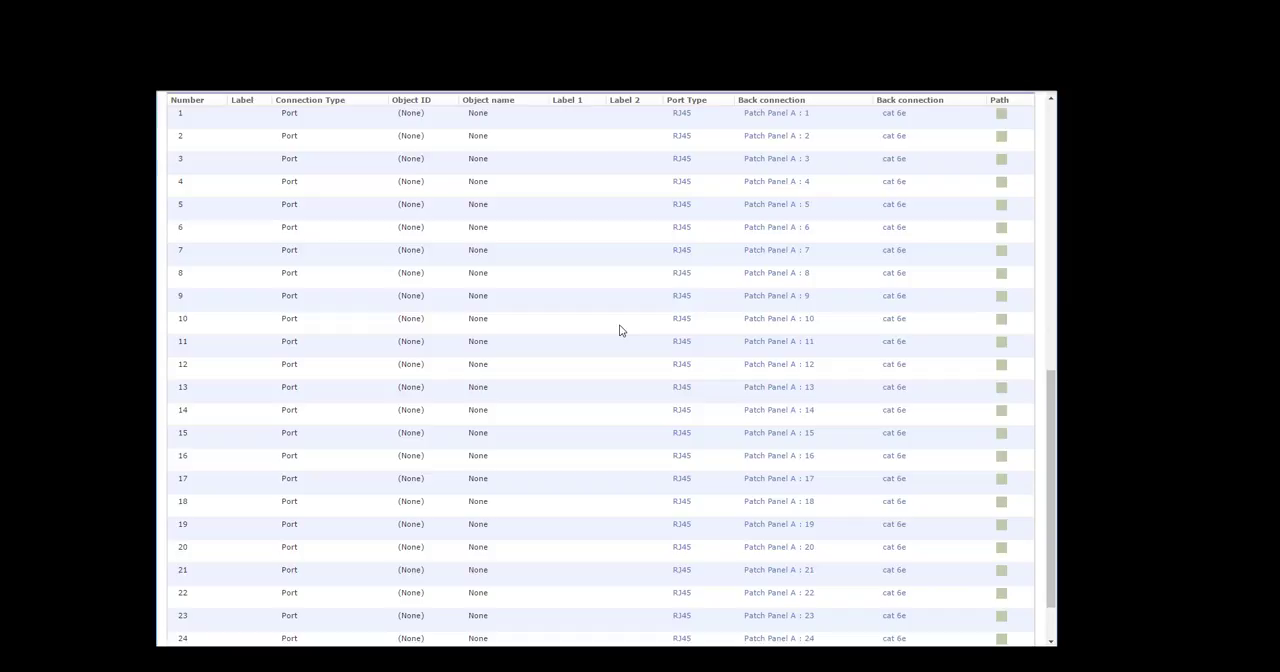
mouse_move(659, 293)
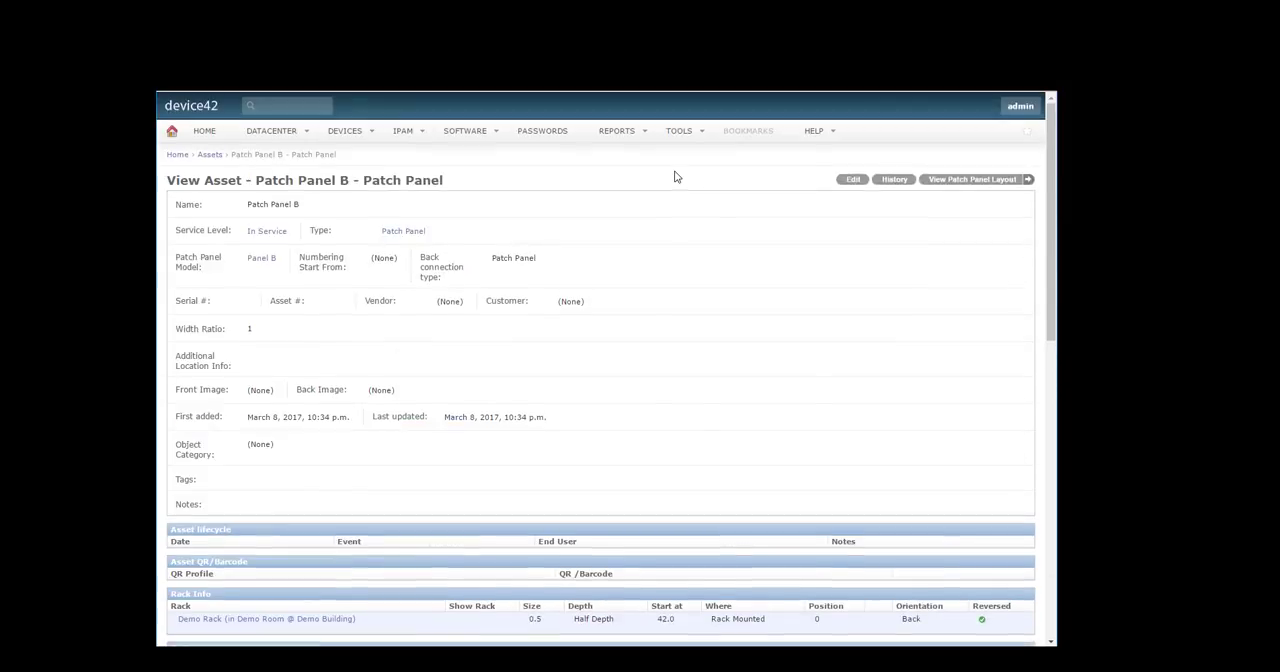
Download the Update patch panel ports sample Excel file from Imports/Export (xls)
click(679, 130)
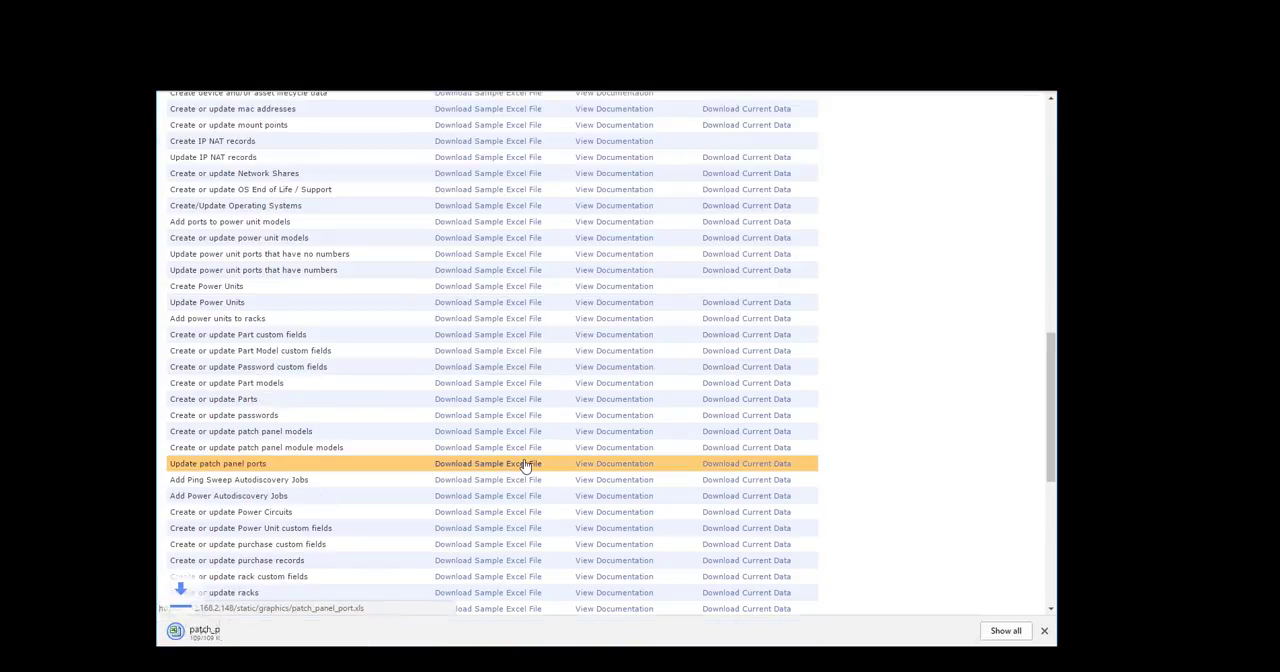
click(487, 463)
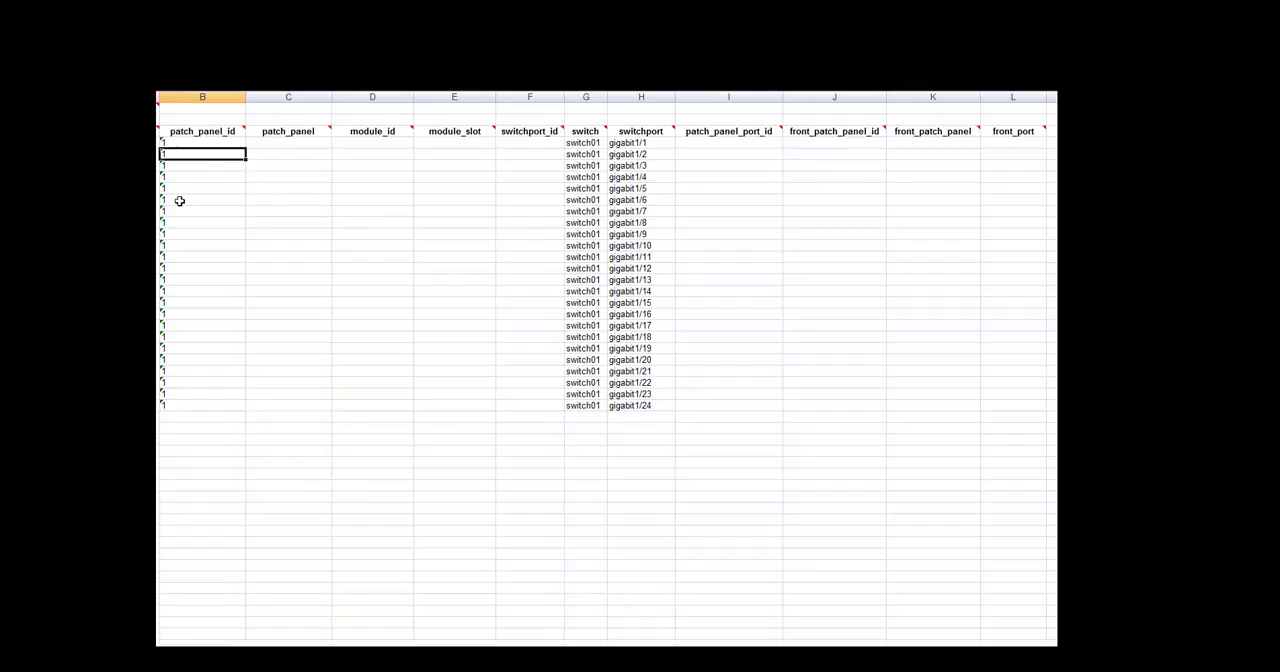
mouse_move(184, 174)
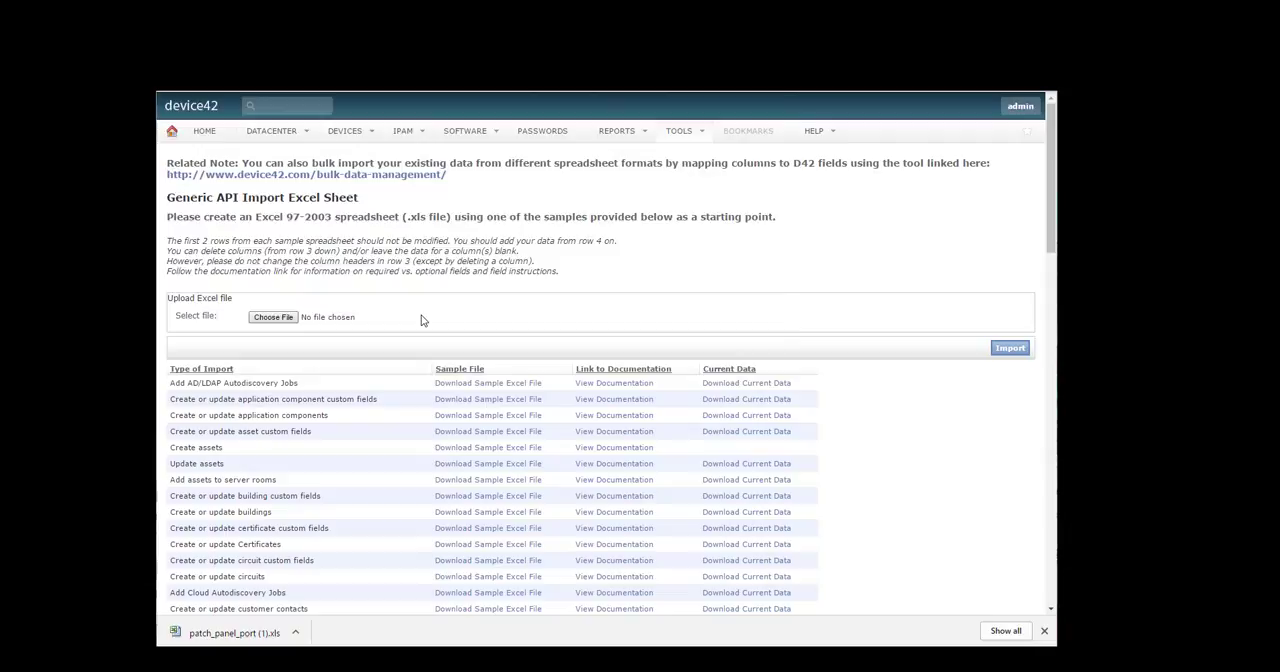
Choose the saved spreadsheet file for upload on the Generic API Import Excel Sheet page
click(1010, 347)
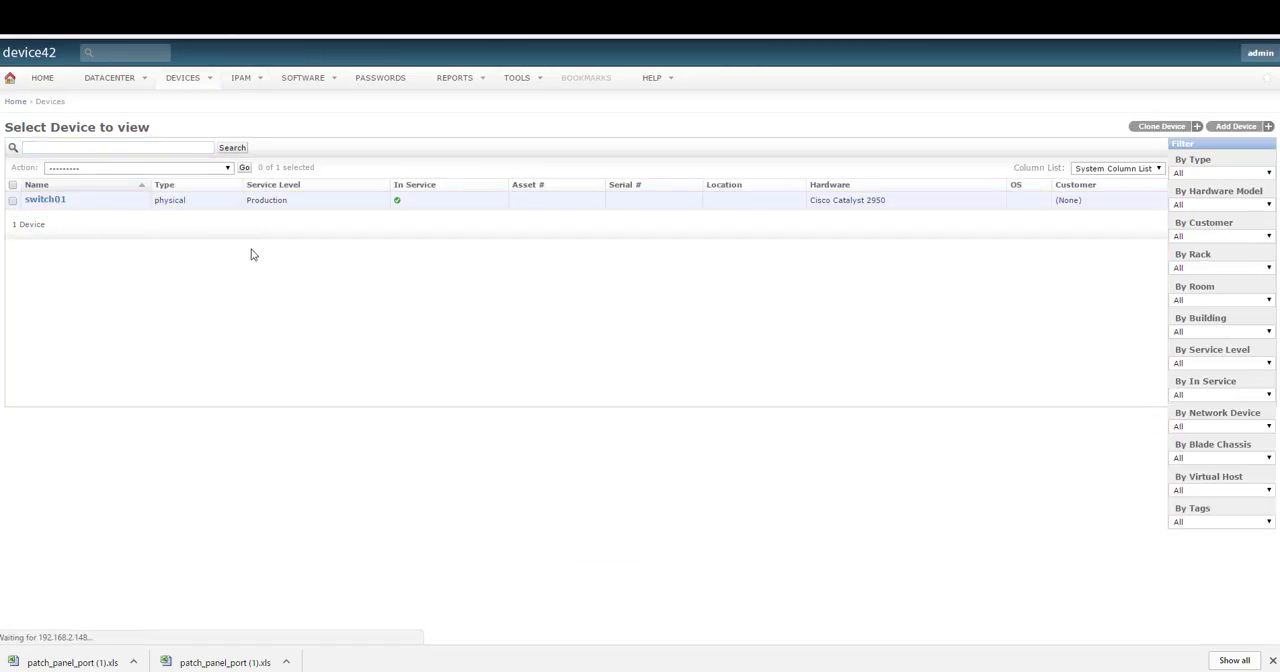
Add a patch panel connection from switch01 gigabit0/1 to Patch Panel A : 1, front side
click(45, 199)
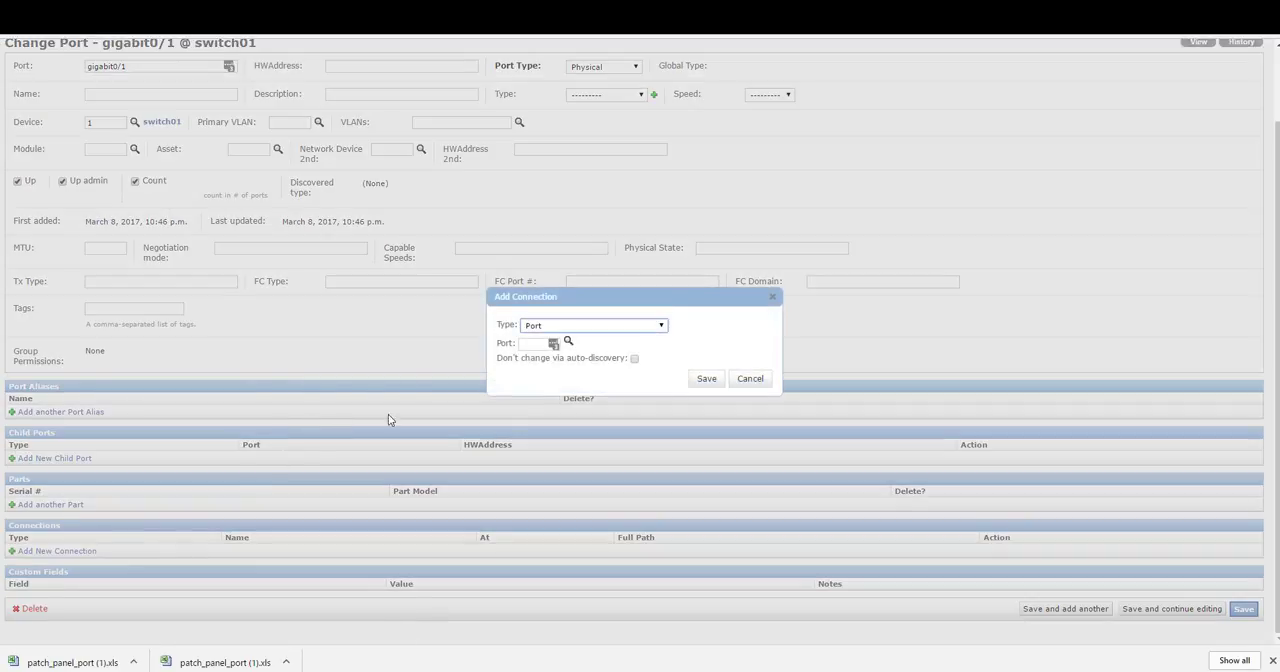
click(593, 324)
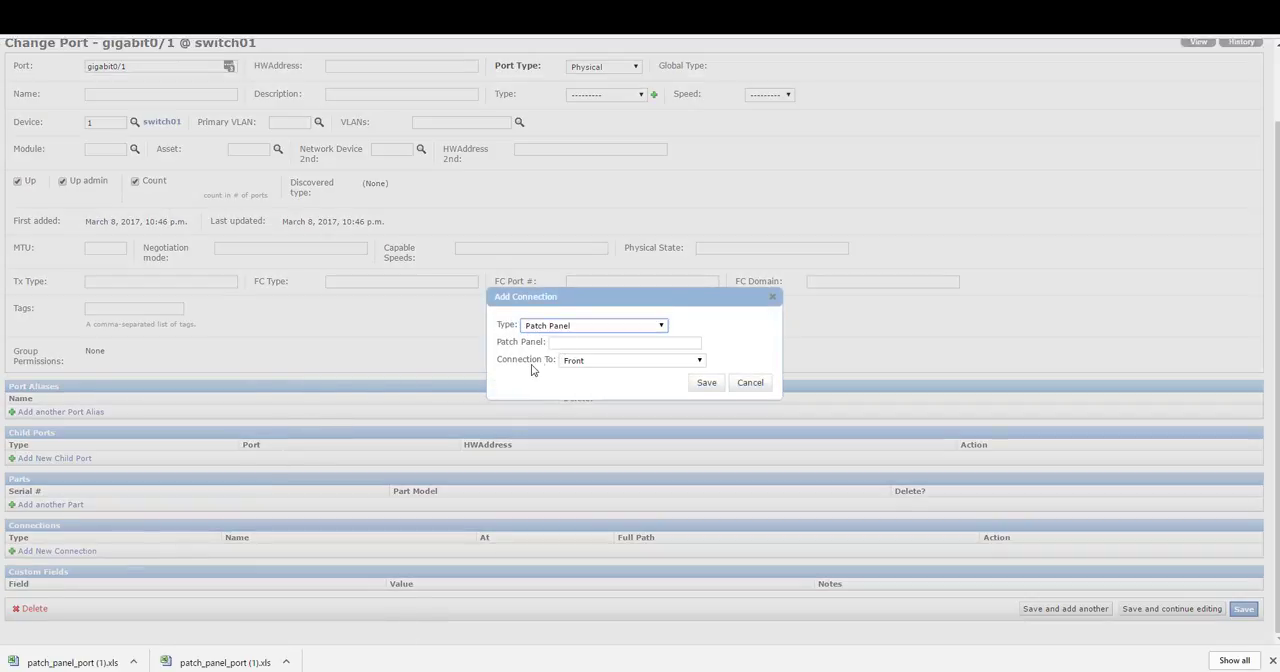
click(623, 342)
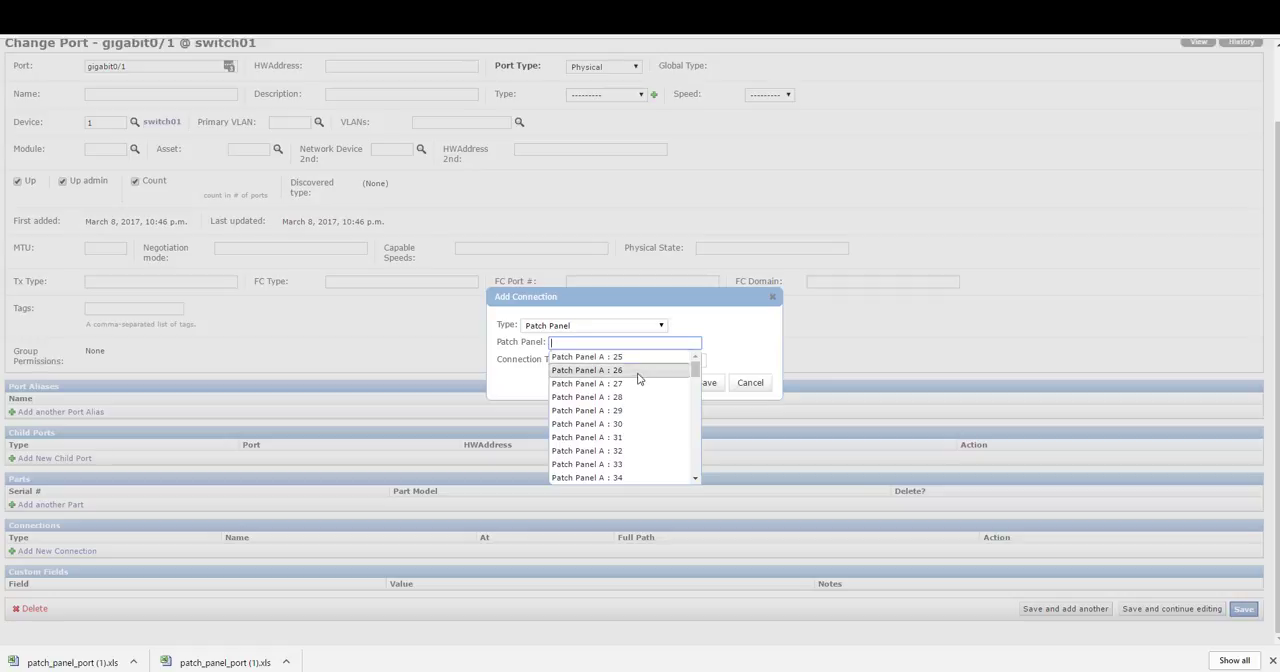
scroll(down, 3)
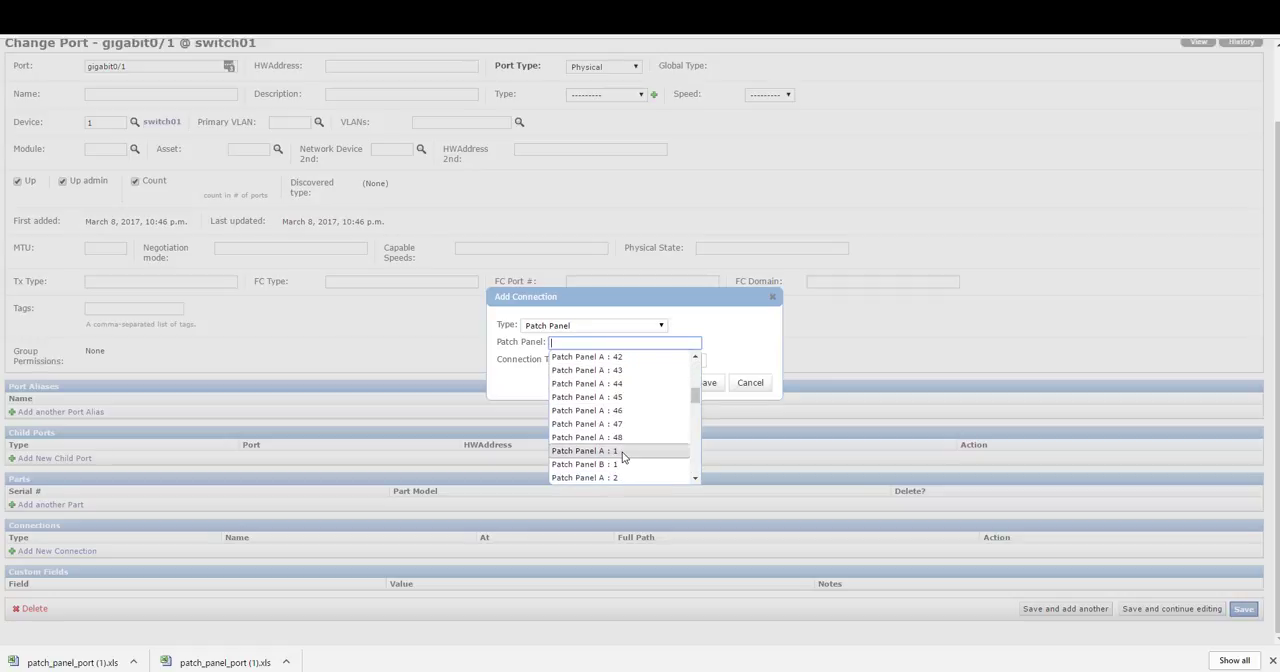
click(587, 450)
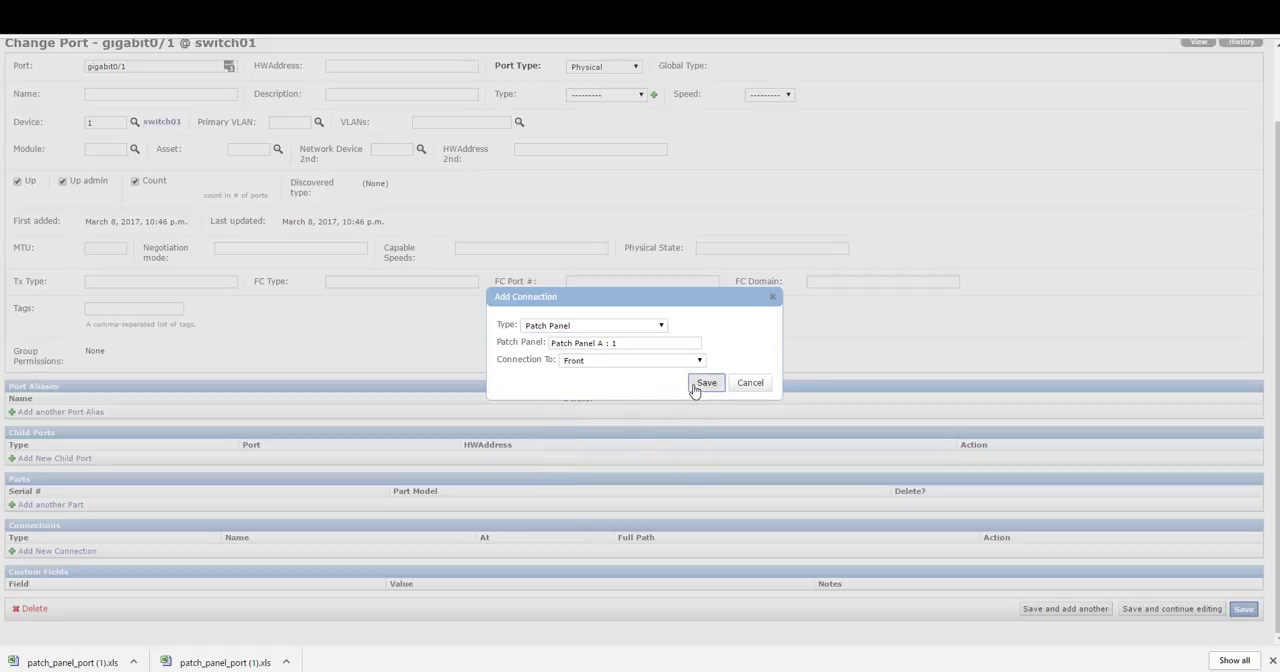
click(706, 382)
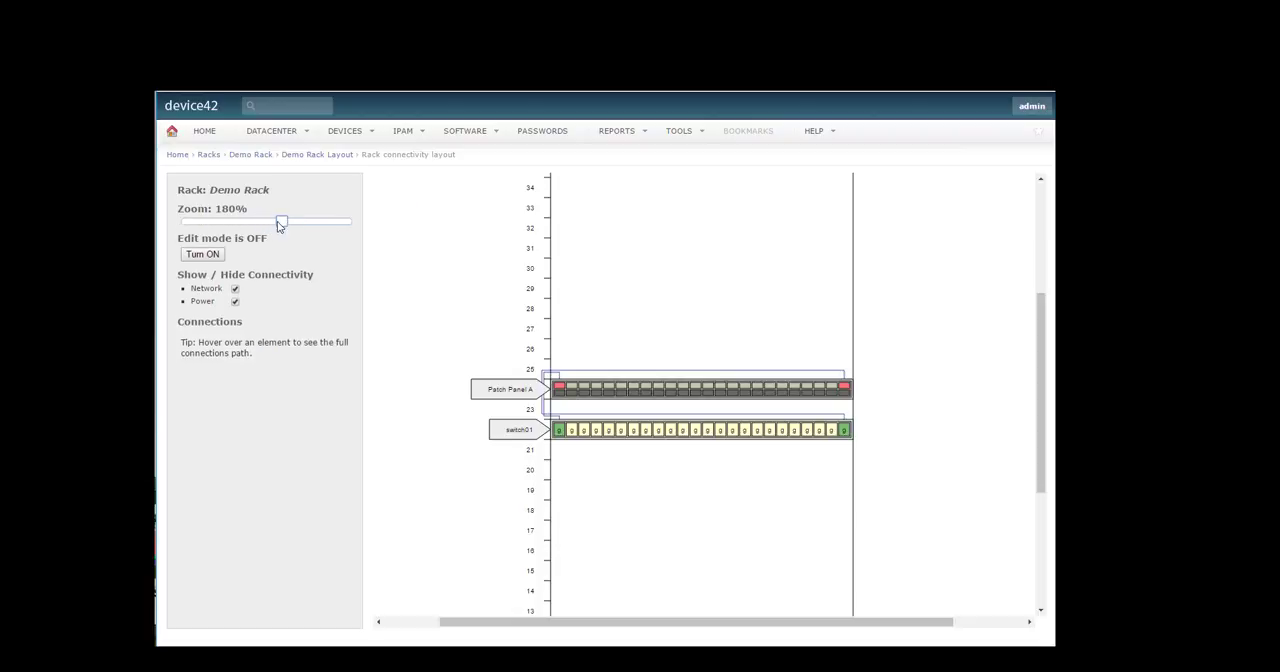
In rack edit mode, link Patch Panel A port 2 to switch01 port 2 without a label
click(201, 254)
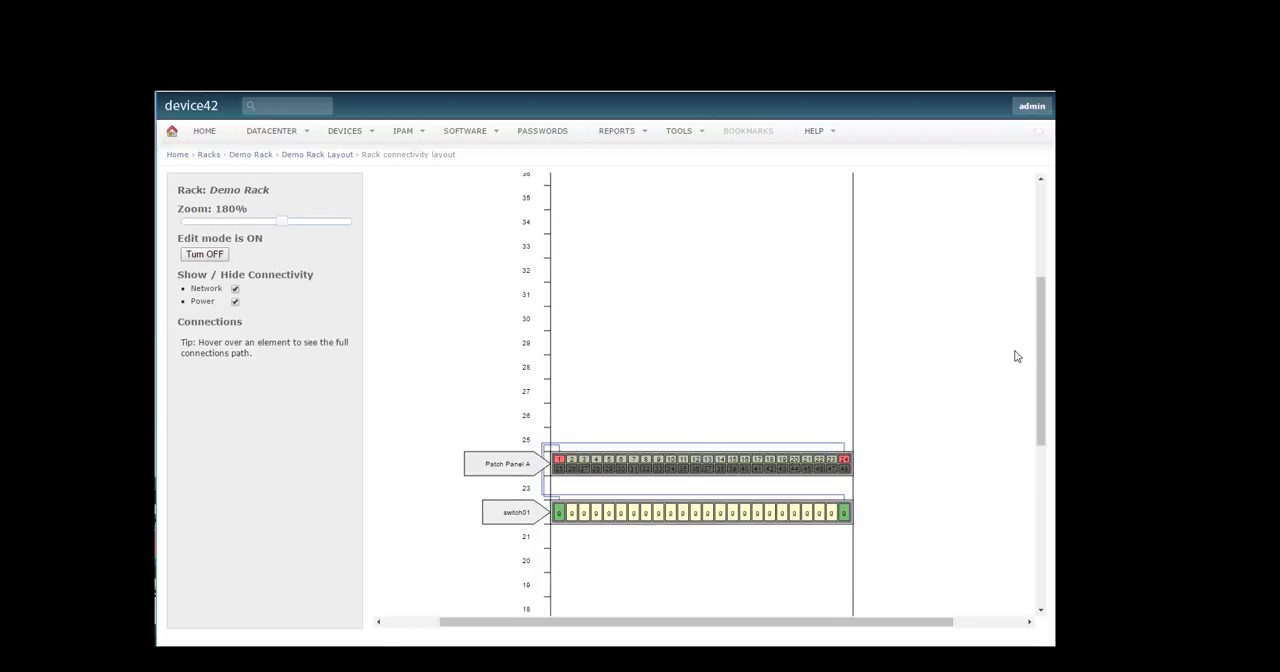
scroll(down, 3)
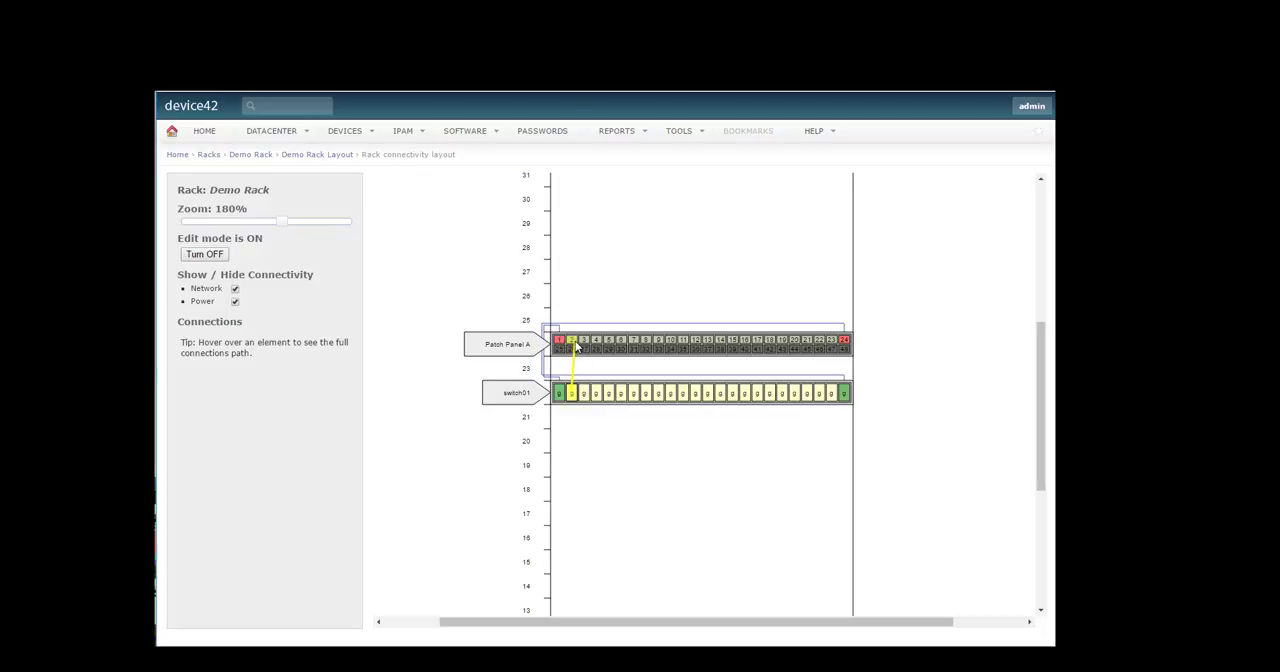
click(571, 340)
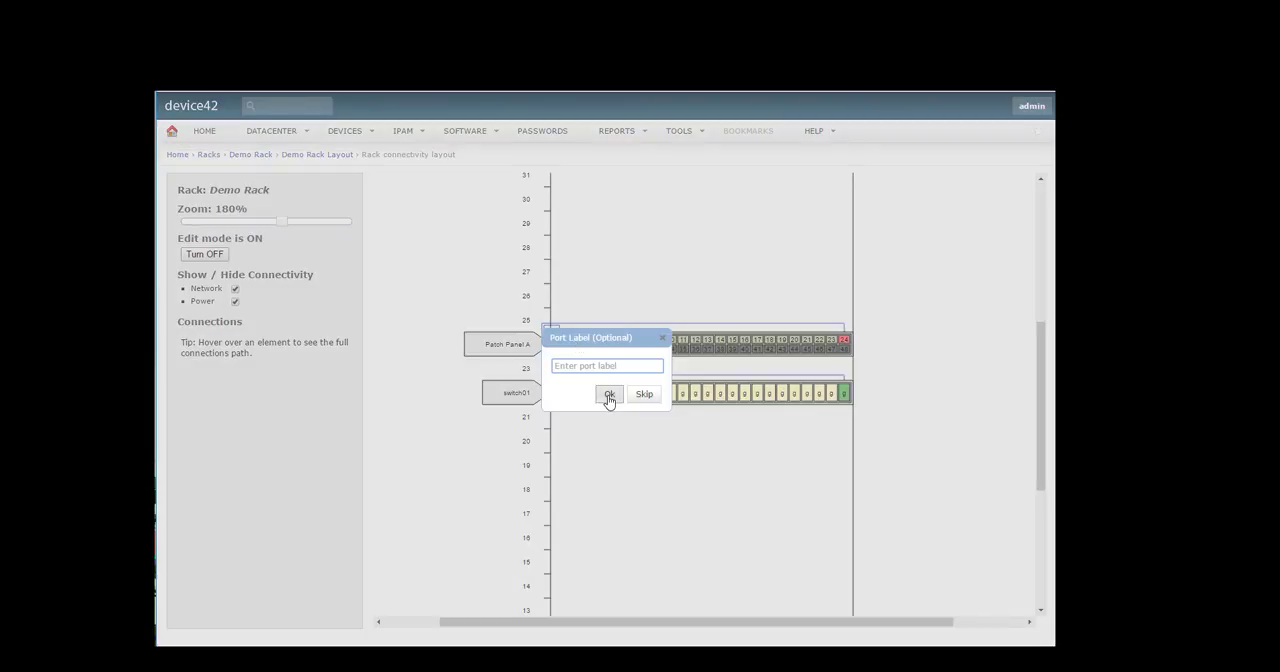
click(608, 394)
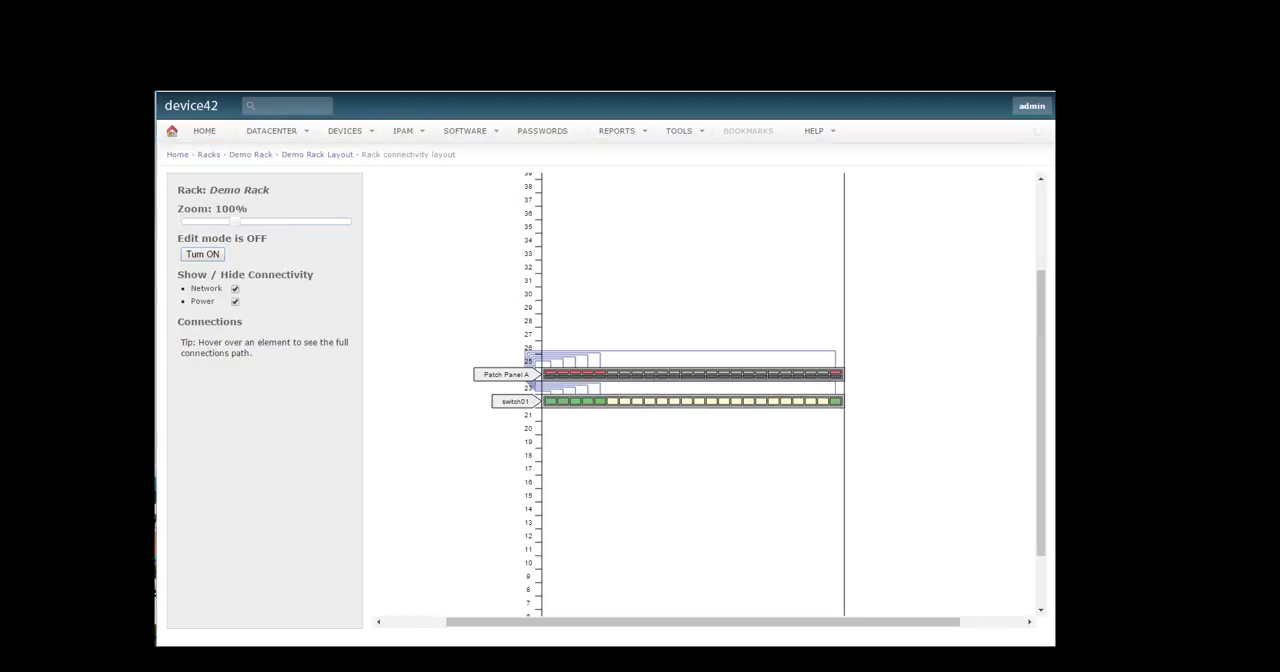
click(272, 130)
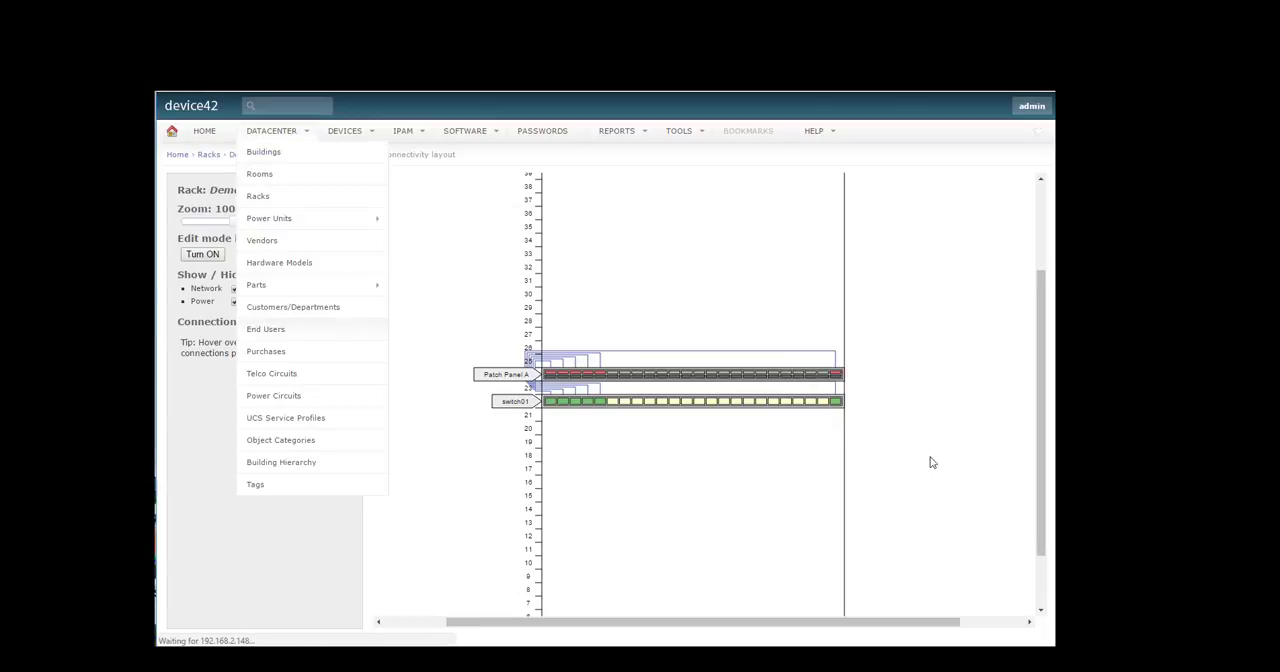